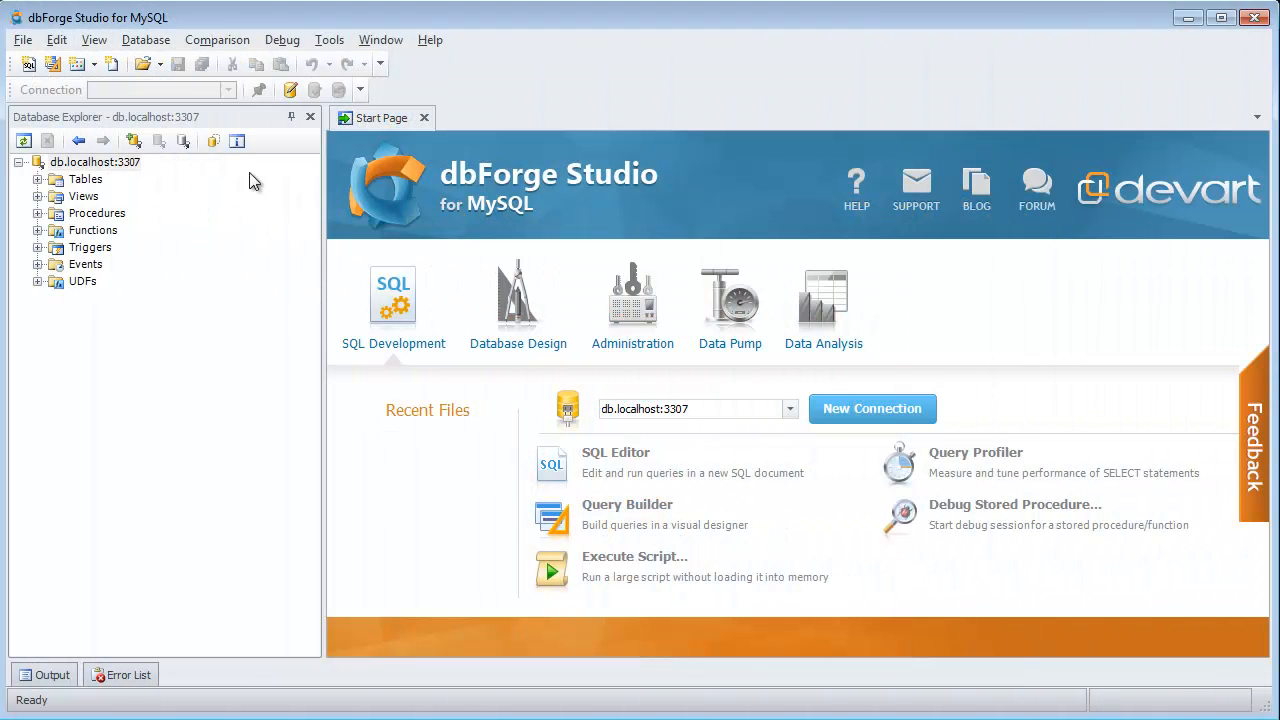
# Launch Security Manager from the Database menu and bring up the localhost node's options.
pyautogui.click(146, 40)
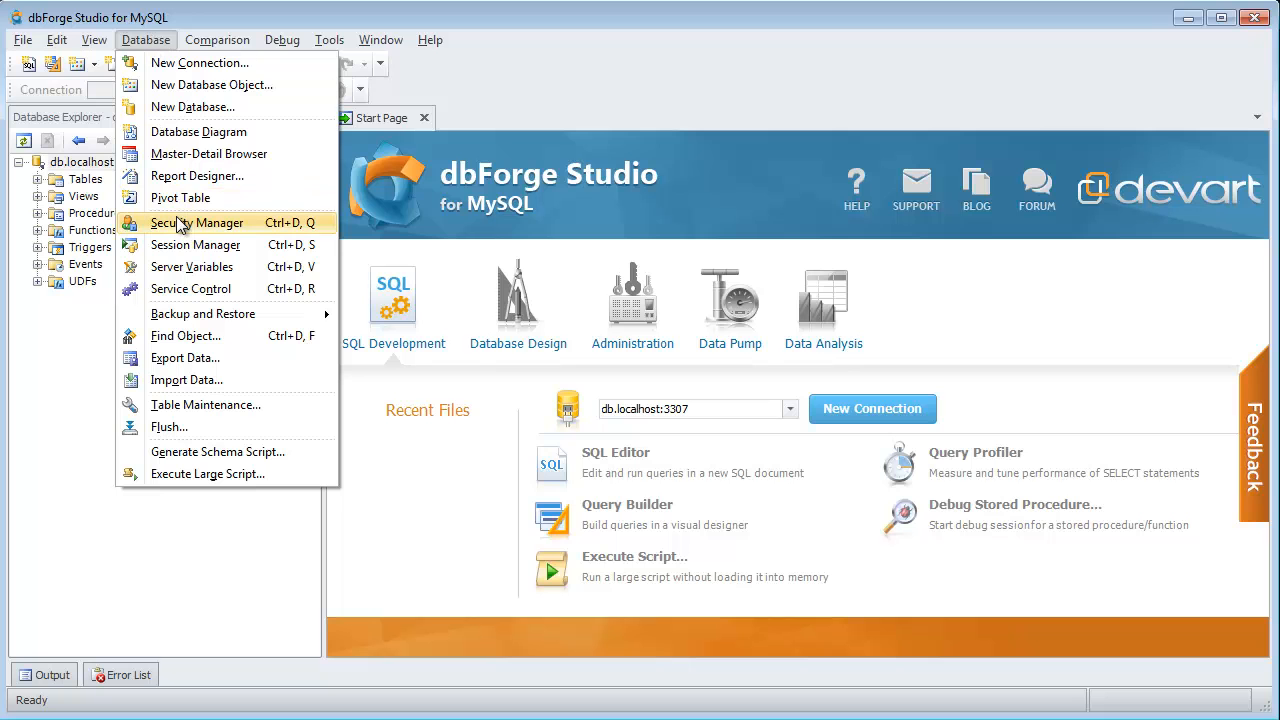
pyautogui.click(196, 222)
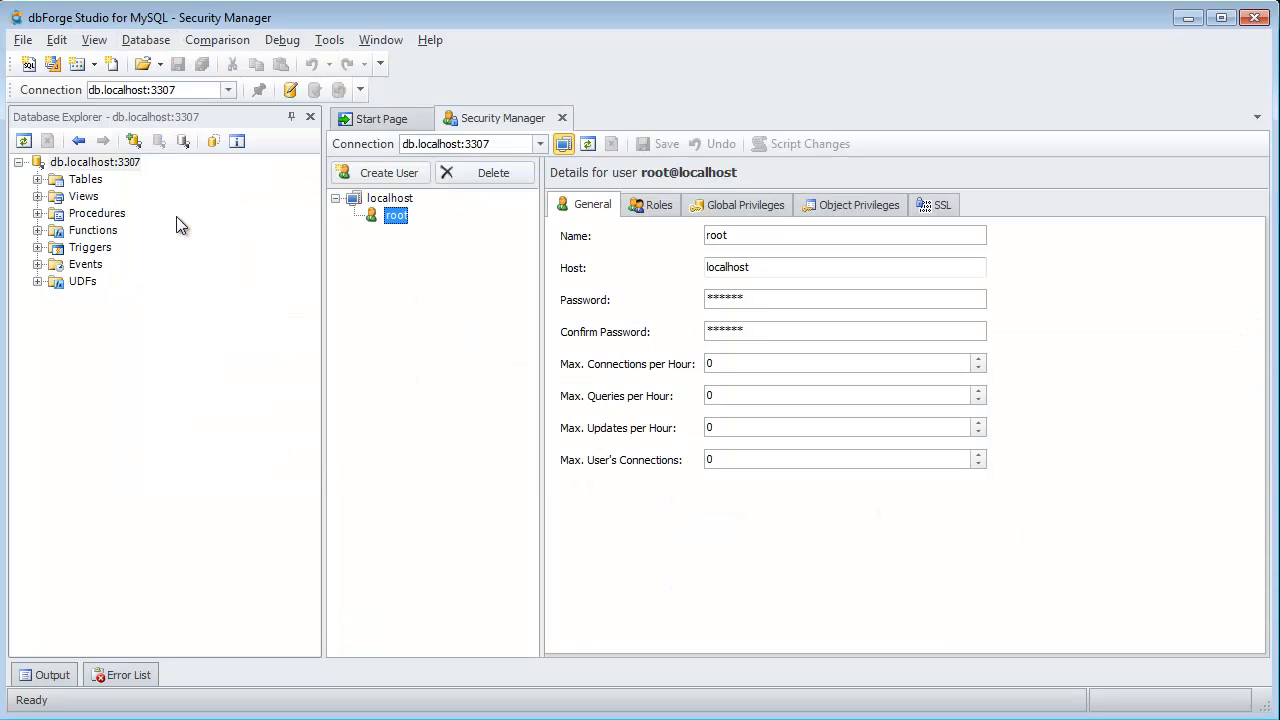
pyautogui.moveTo(390, 204)
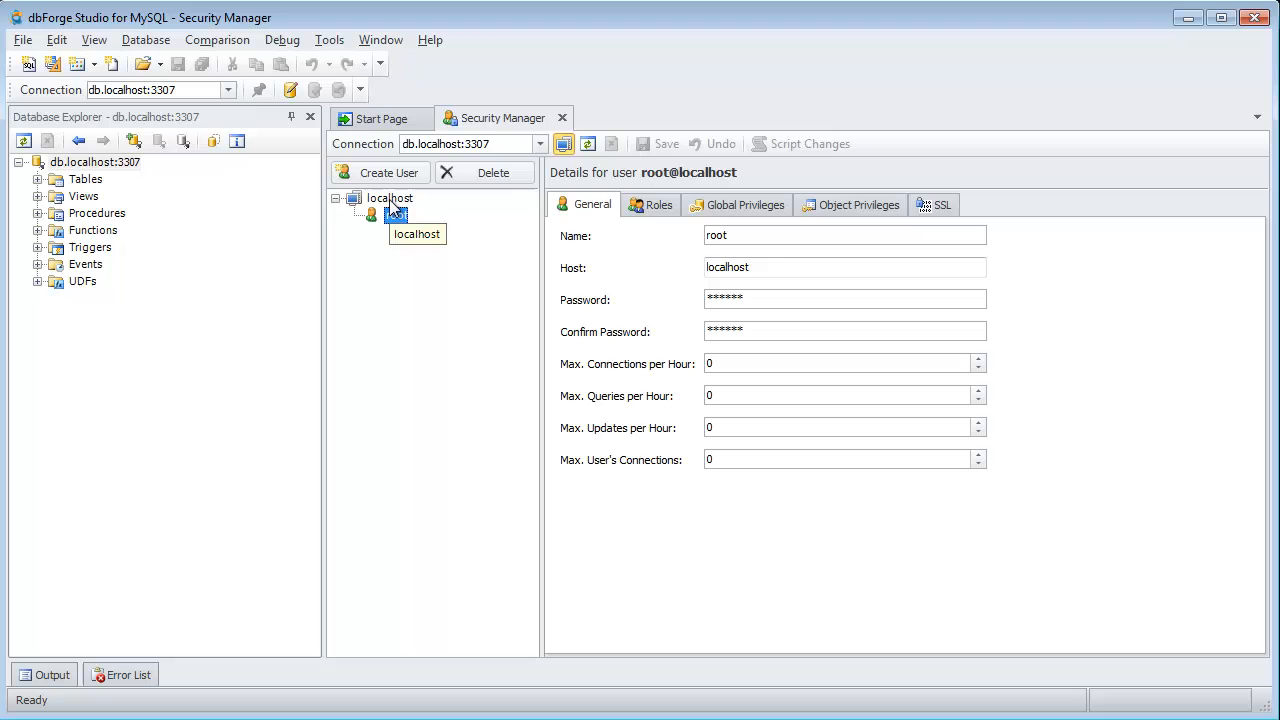
pyautogui.rightClick(388, 198)
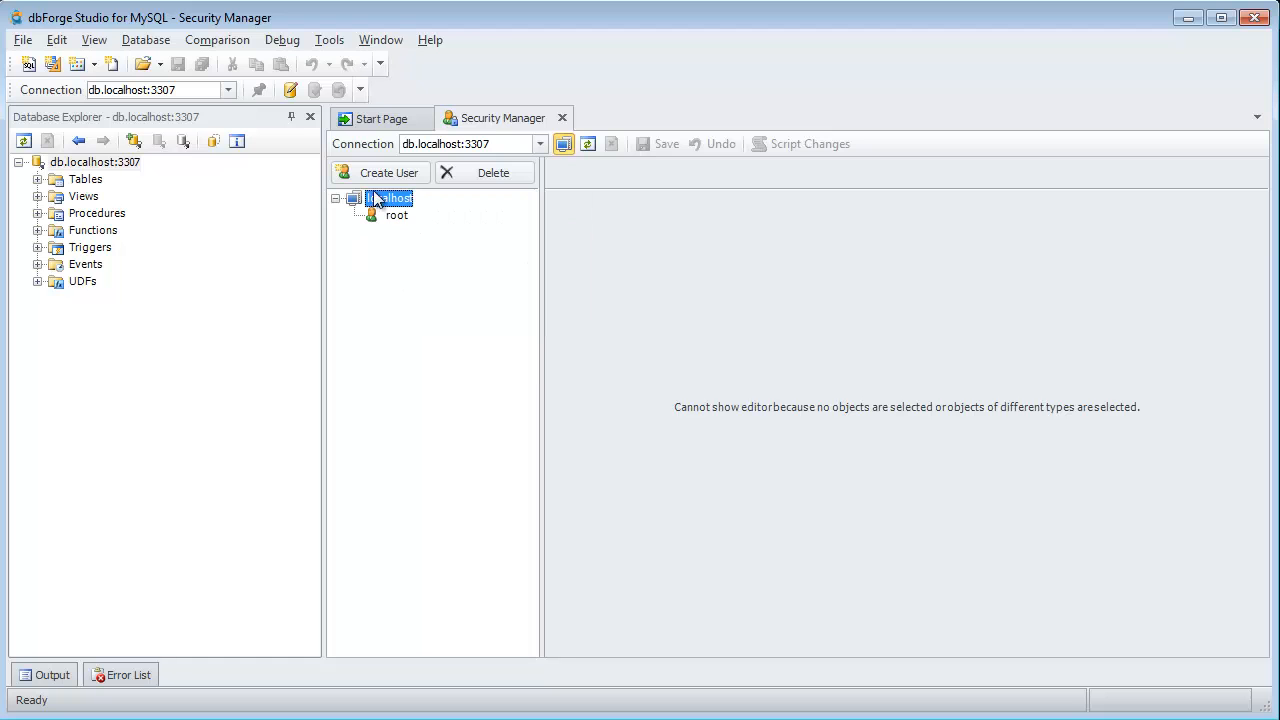
# Create a user named new_user on localhost with its password entered and confirmed.
pyautogui.click(388, 172)
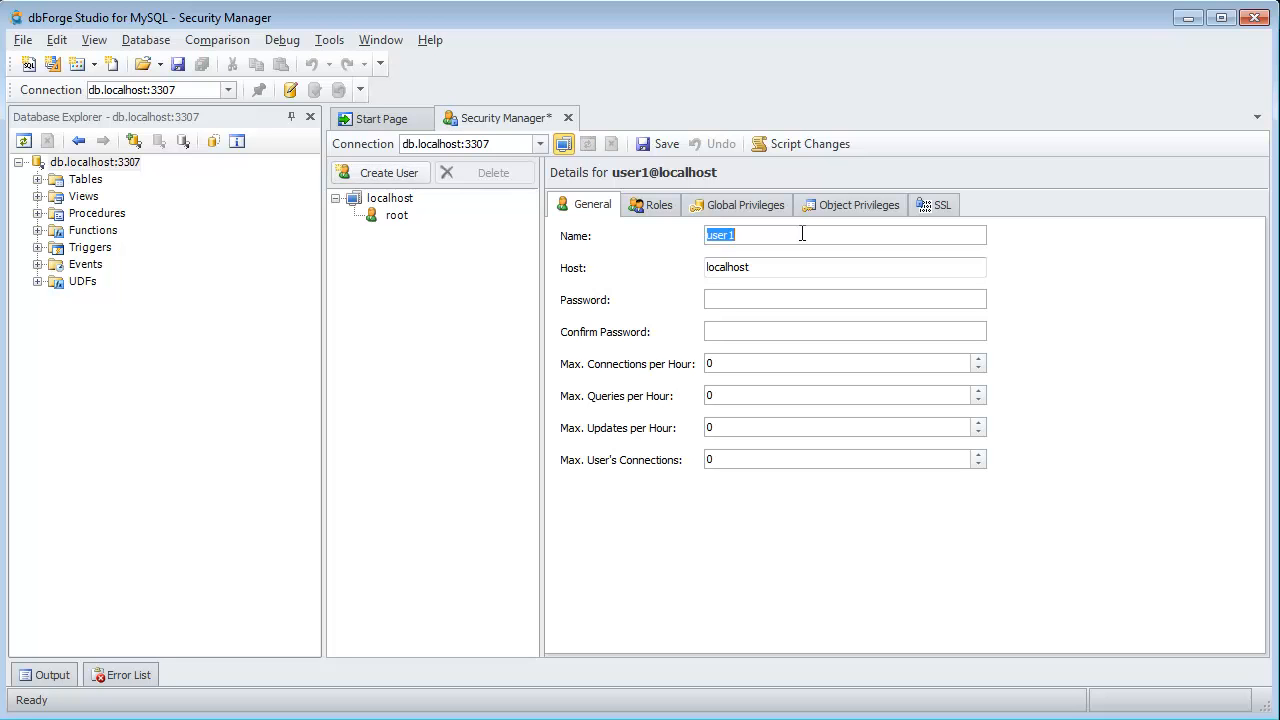
pyautogui.write('new_u')
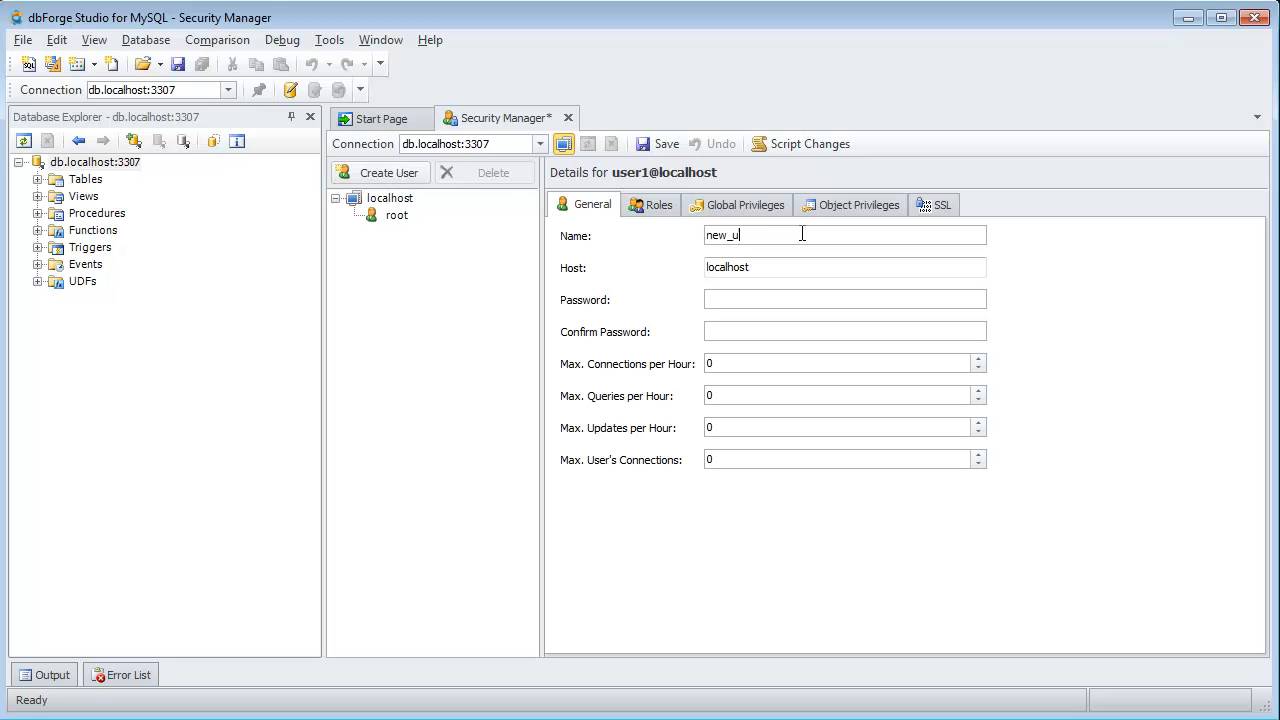
pyautogui.write('ser')
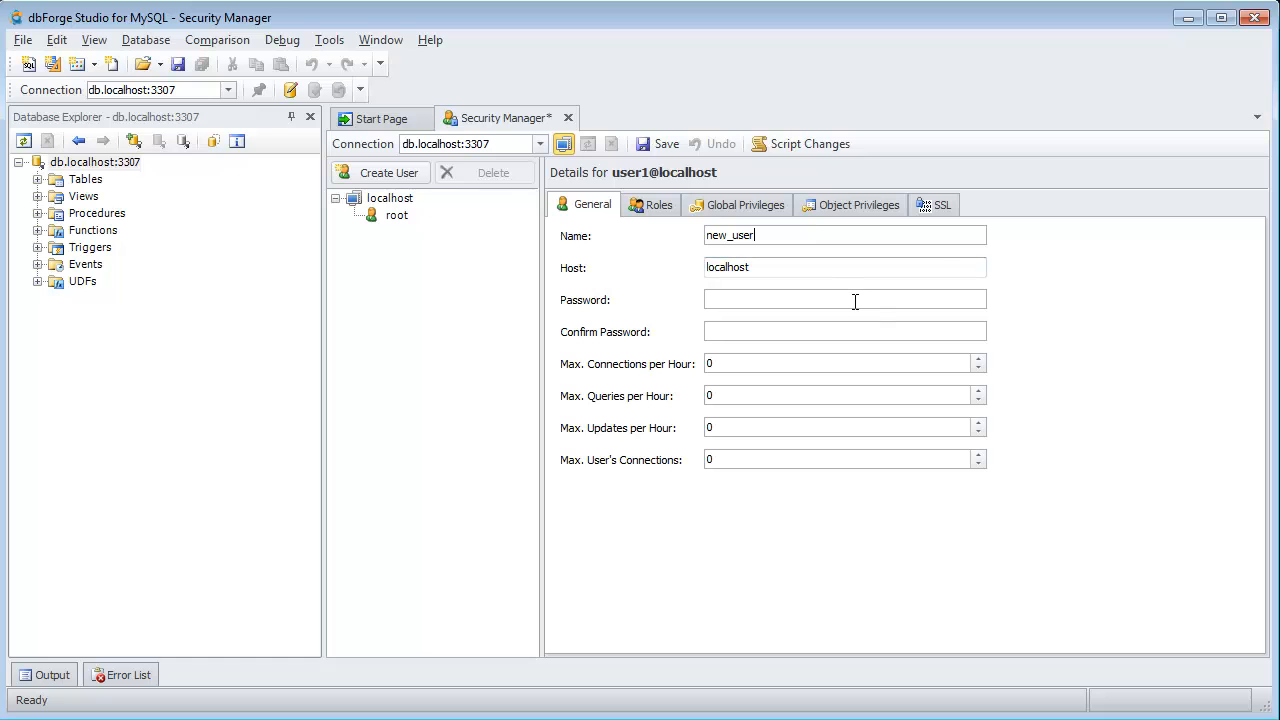
pyautogui.write('***')
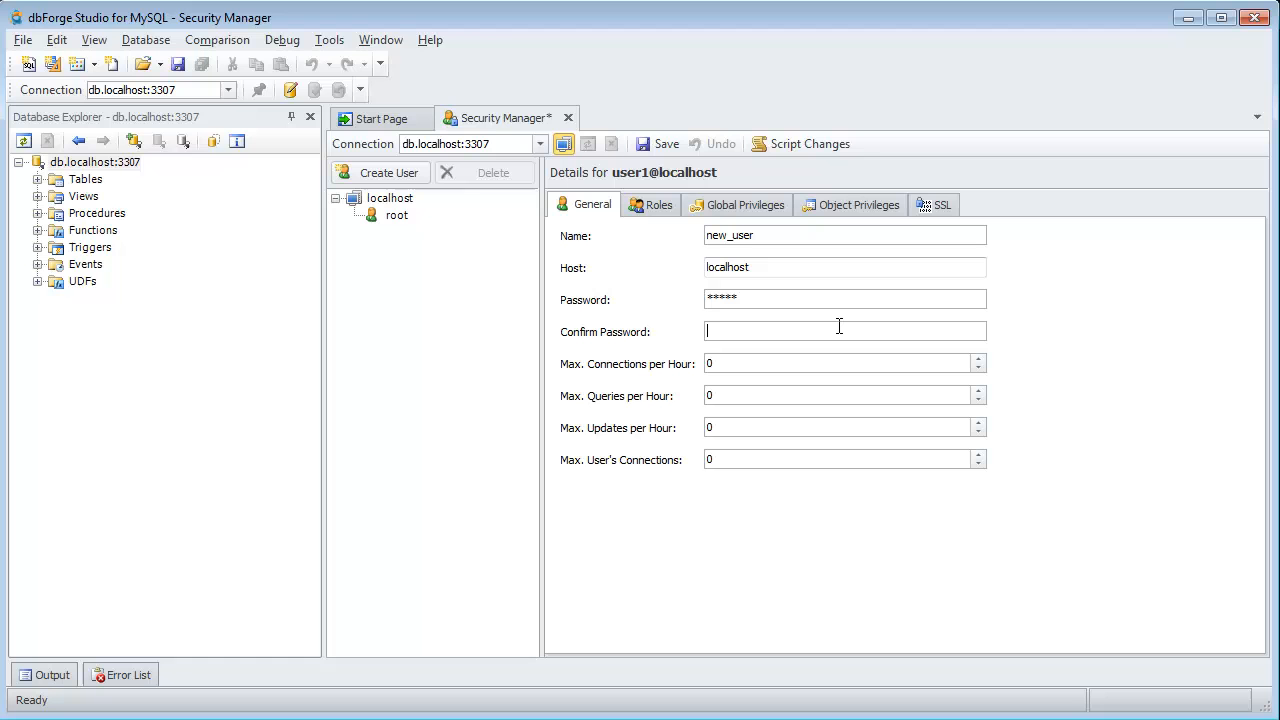
pyautogui.write('*****')
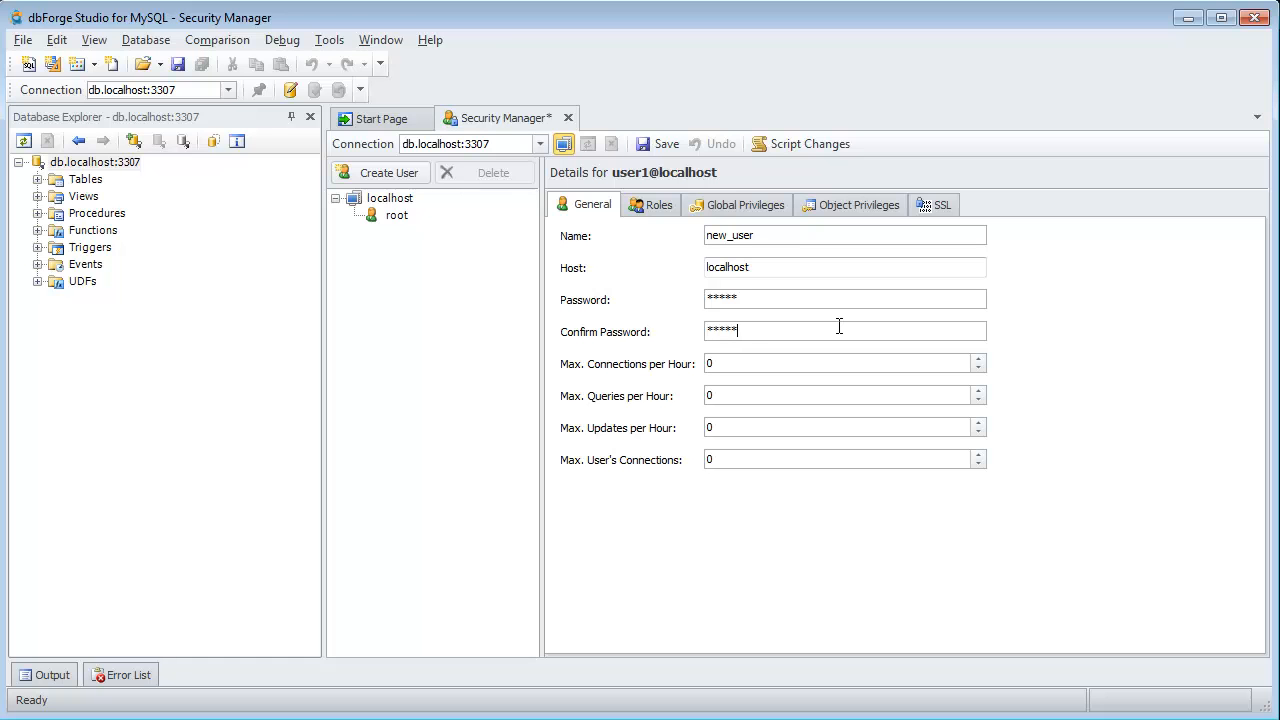
pyautogui.moveTo(656, 212)
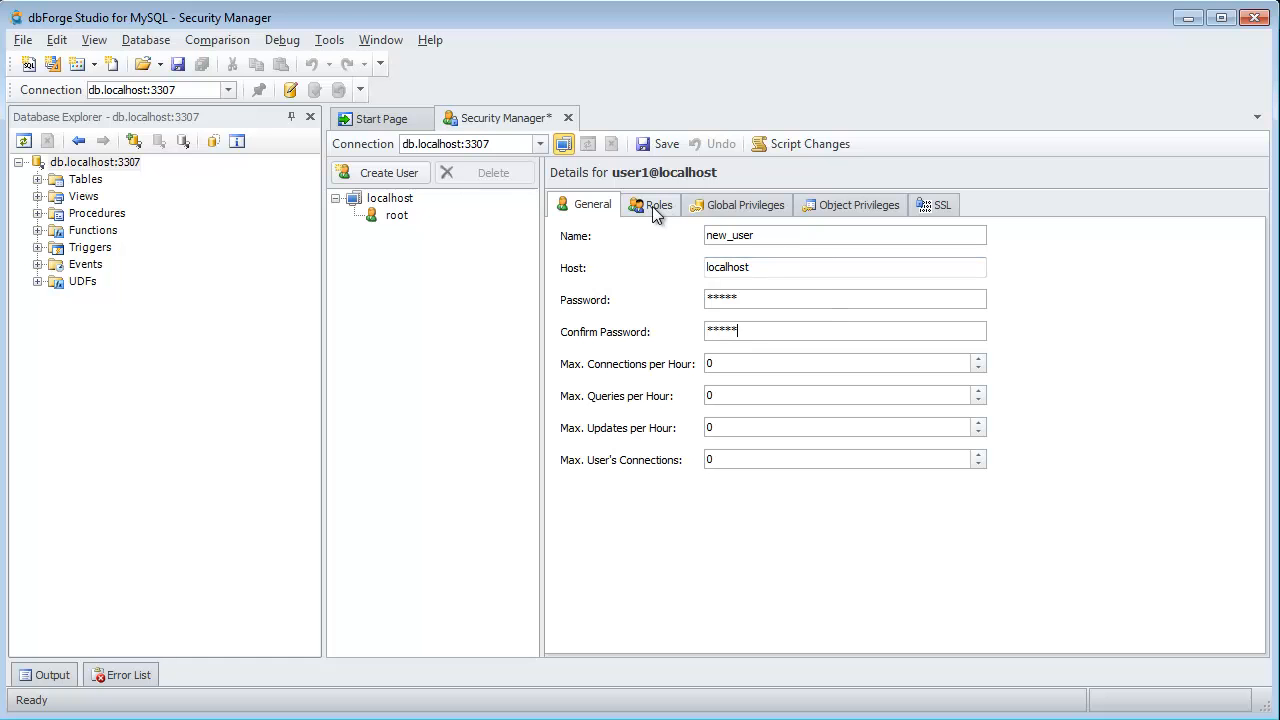
# Under Object Privileges grant new_user Select on the schedule table and save the user.
pyautogui.click(650, 204)
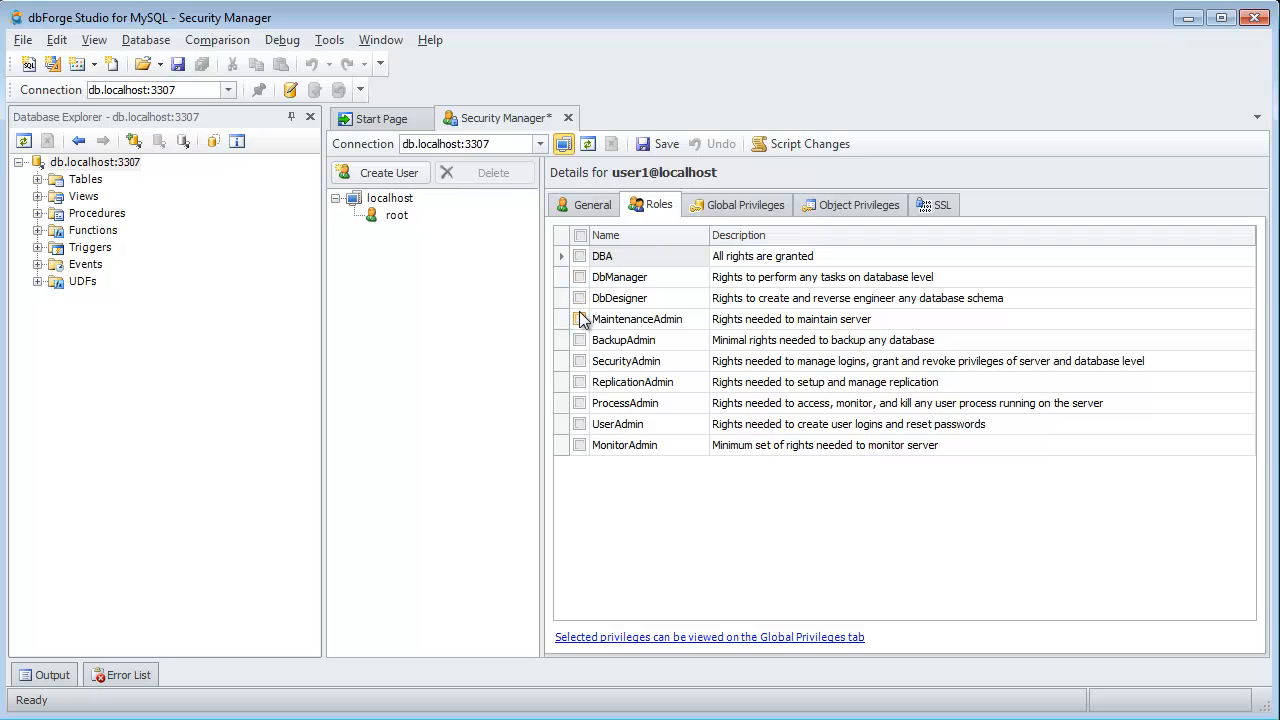
pyautogui.click(744, 204)
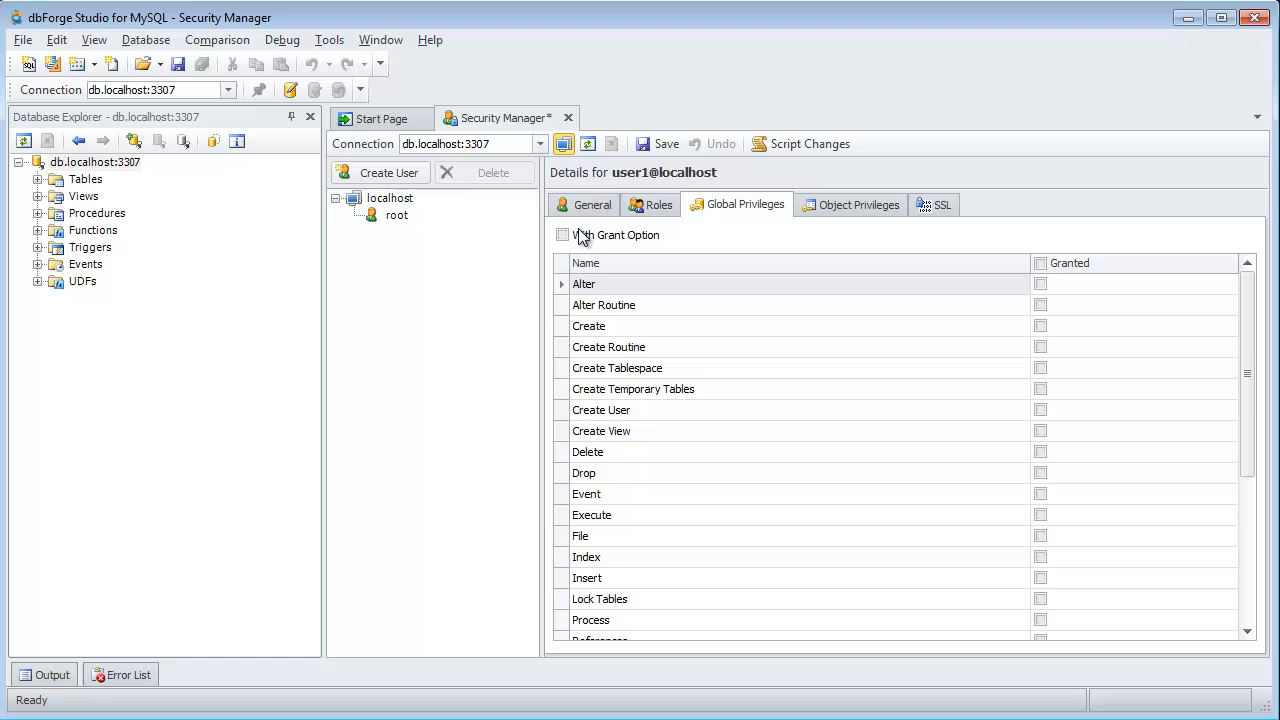
pyautogui.moveTo(800, 212)
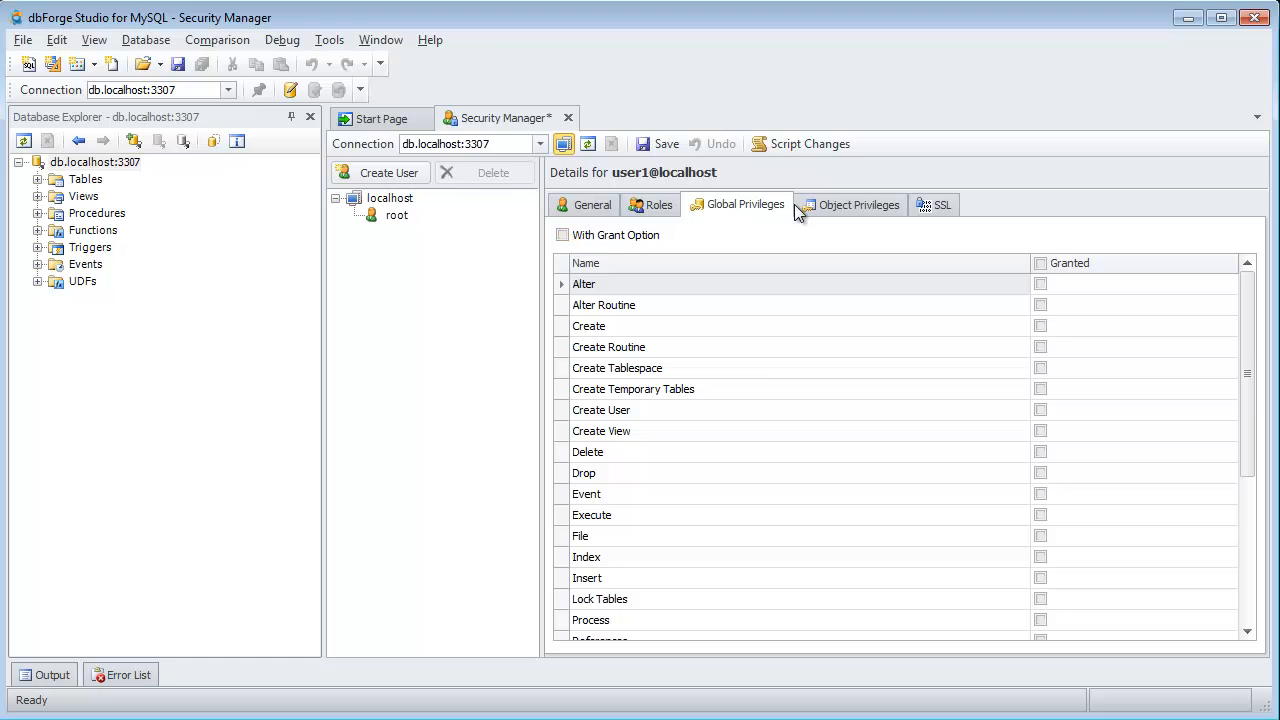
pyautogui.moveTo(808, 204)
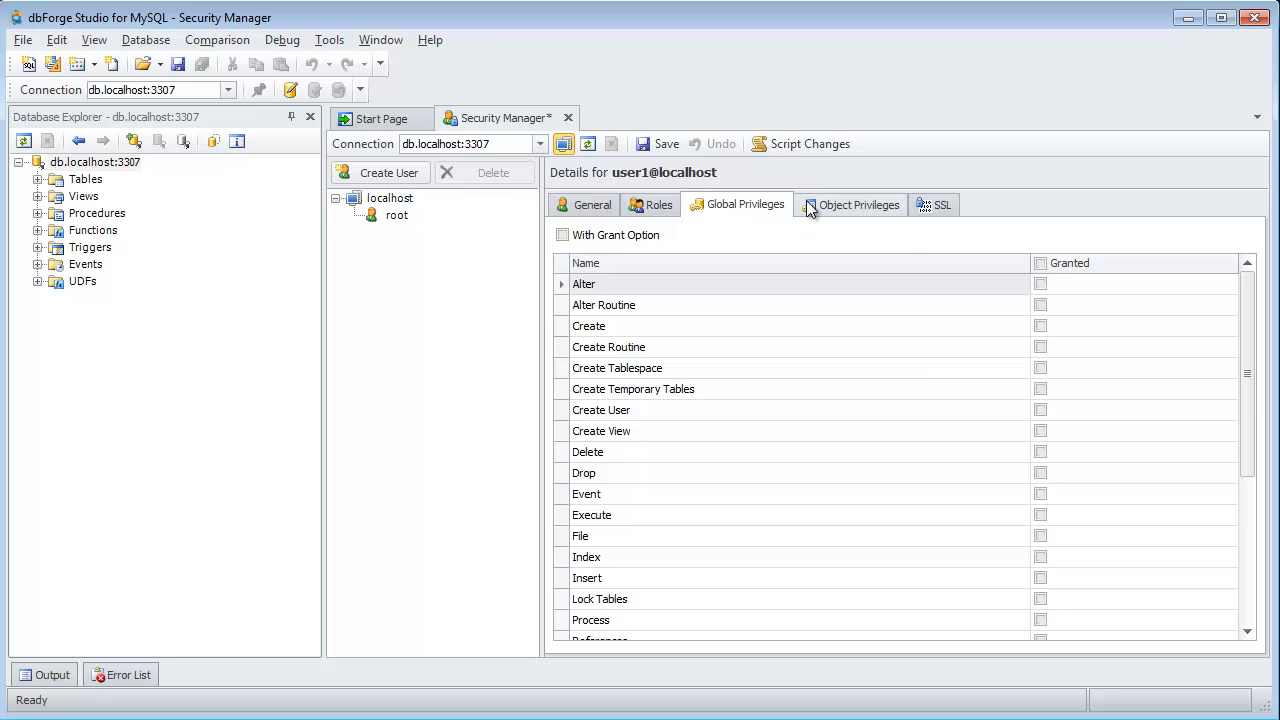
pyautogui.click(858, 204)
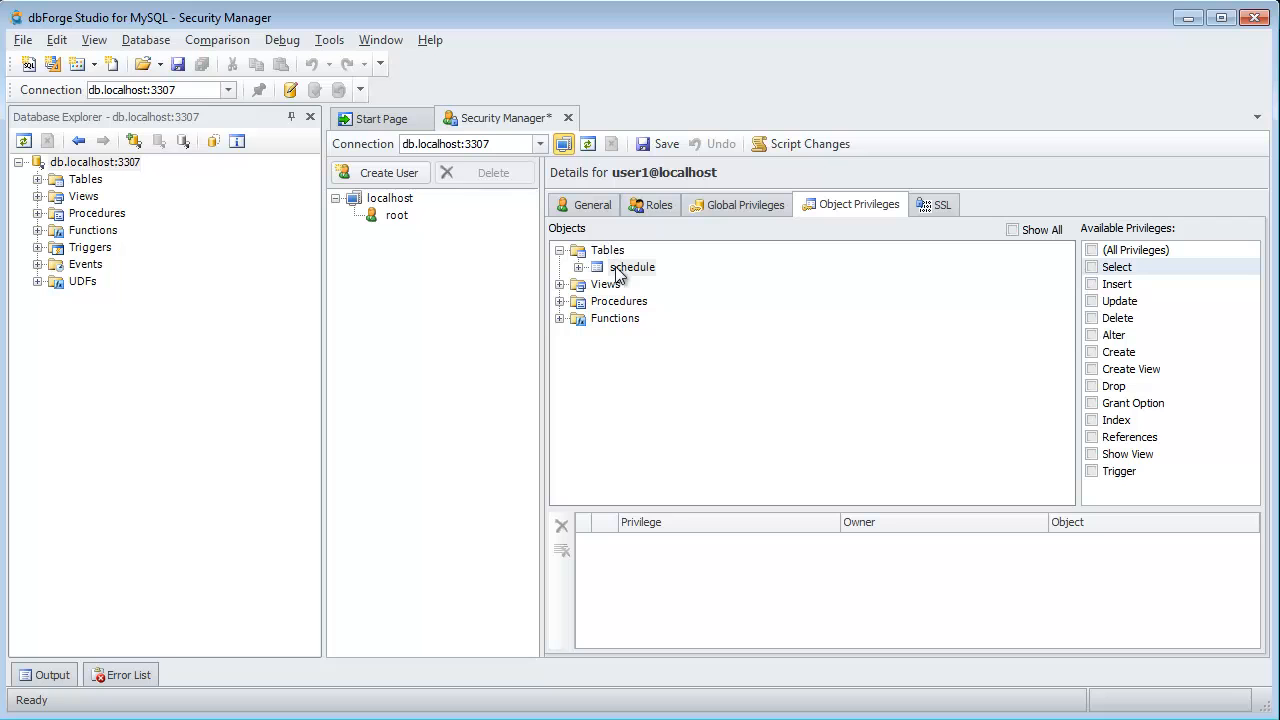
pyautogui.click(632, 268)
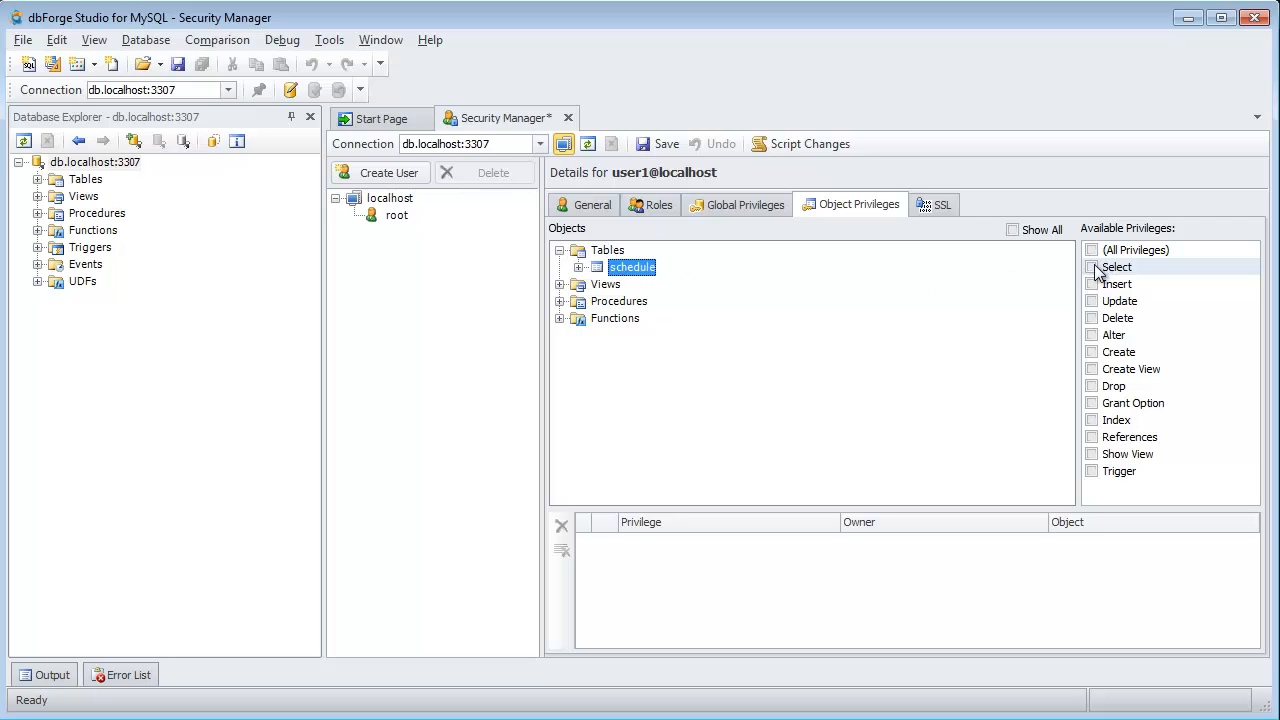
pyautogui.click(1092, 268)
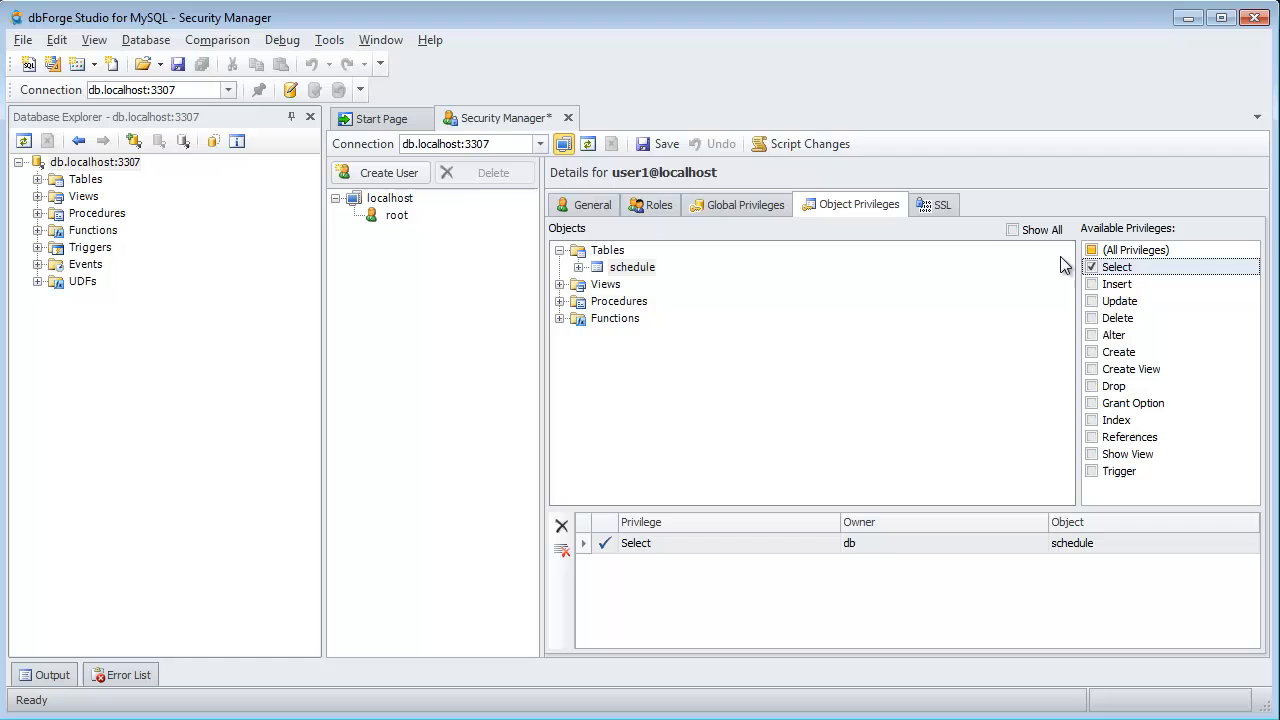
pyautogui.click(656, 144)
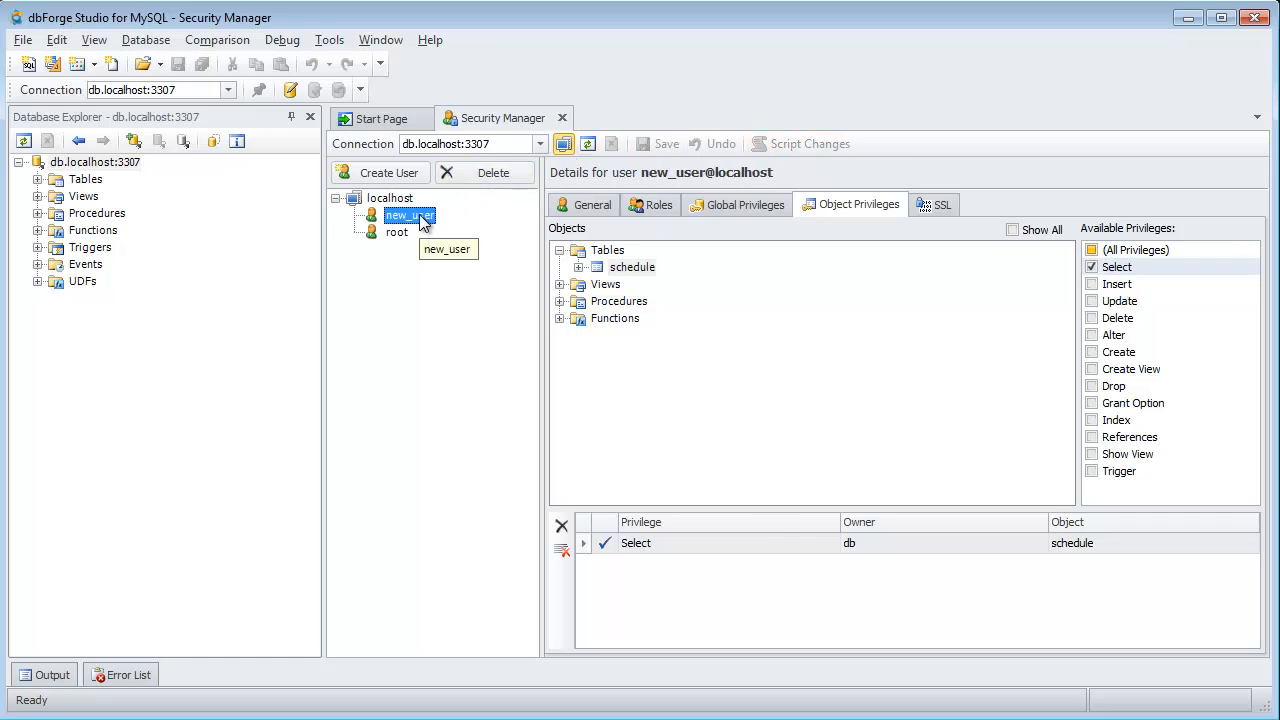
pyautogui.moveTo(132, 140)
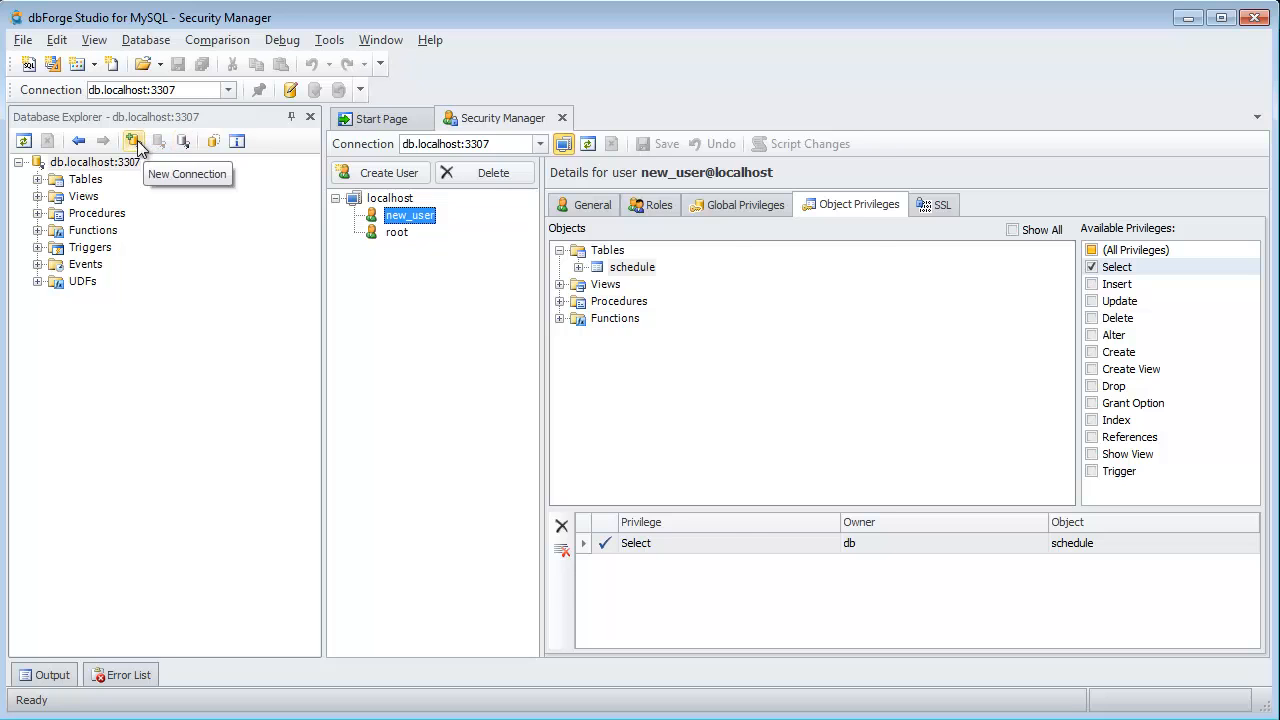
# Add a new connection logging in as new_user, test it successfully and confirm its settings.
pyautogui.click(132, 140)
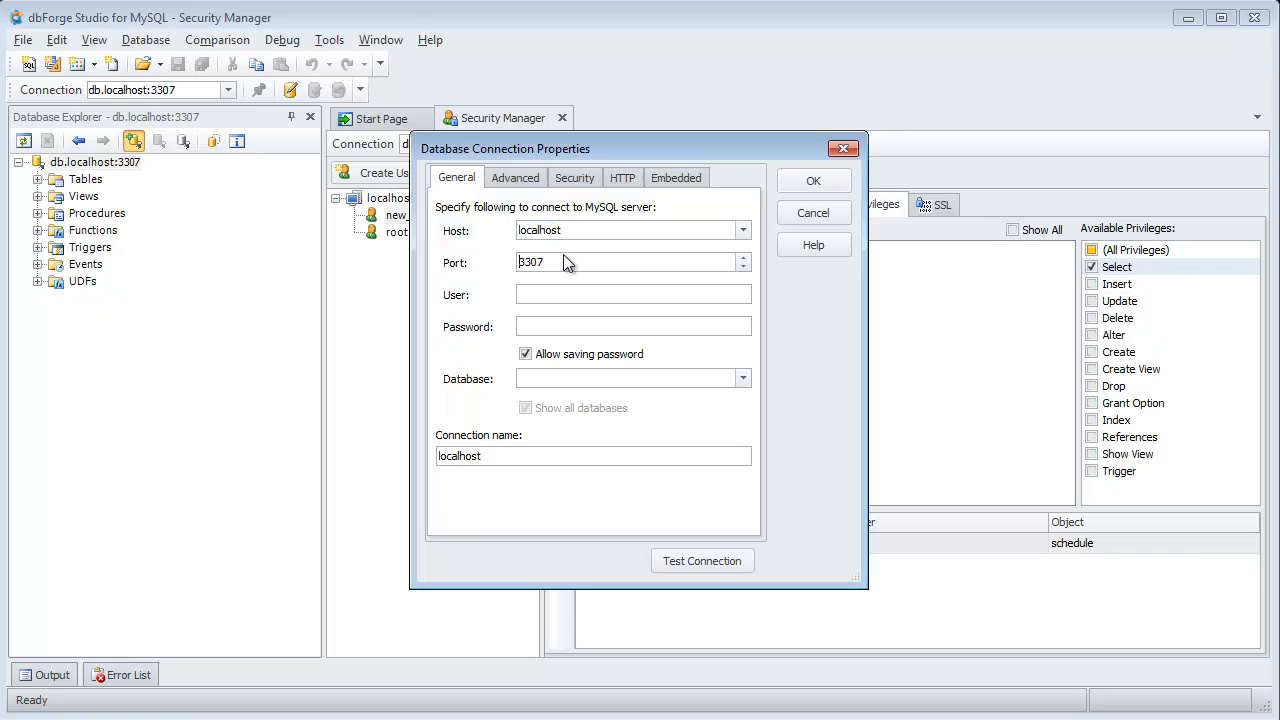
pyautogui.write('new_user')
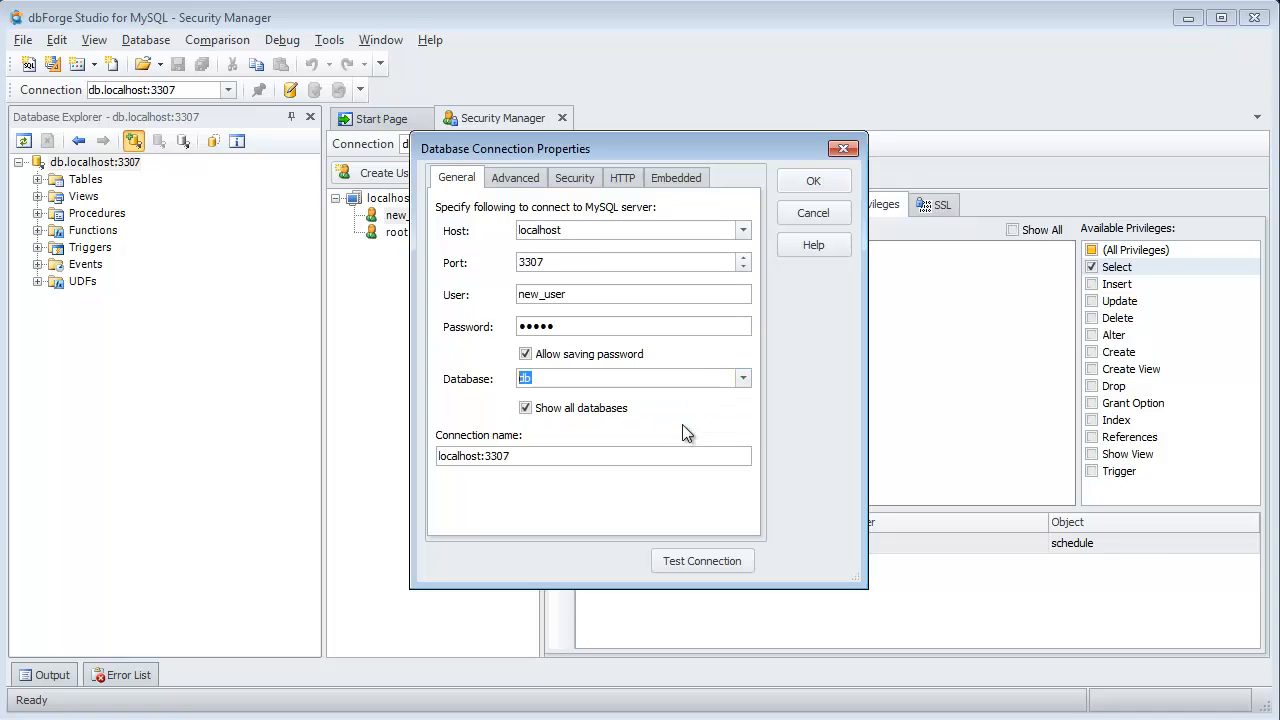
pyautogui.click(702, 560)
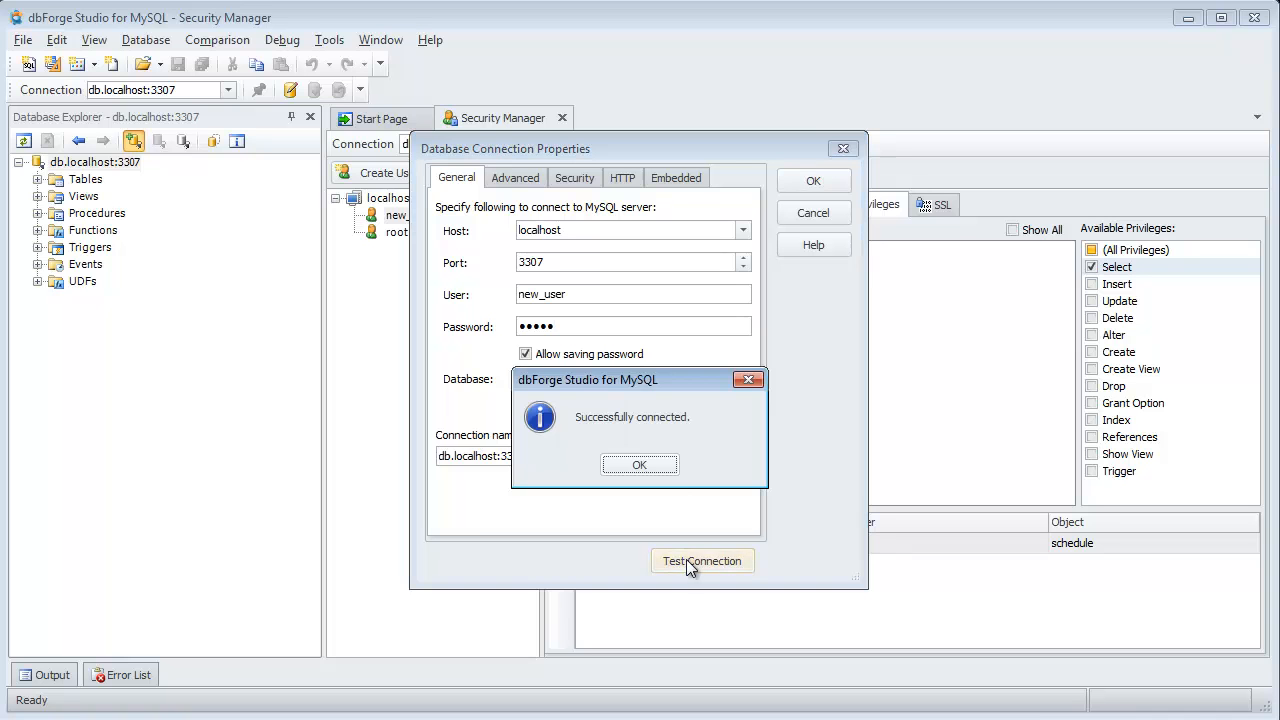
pyautogui.click(640, 464)
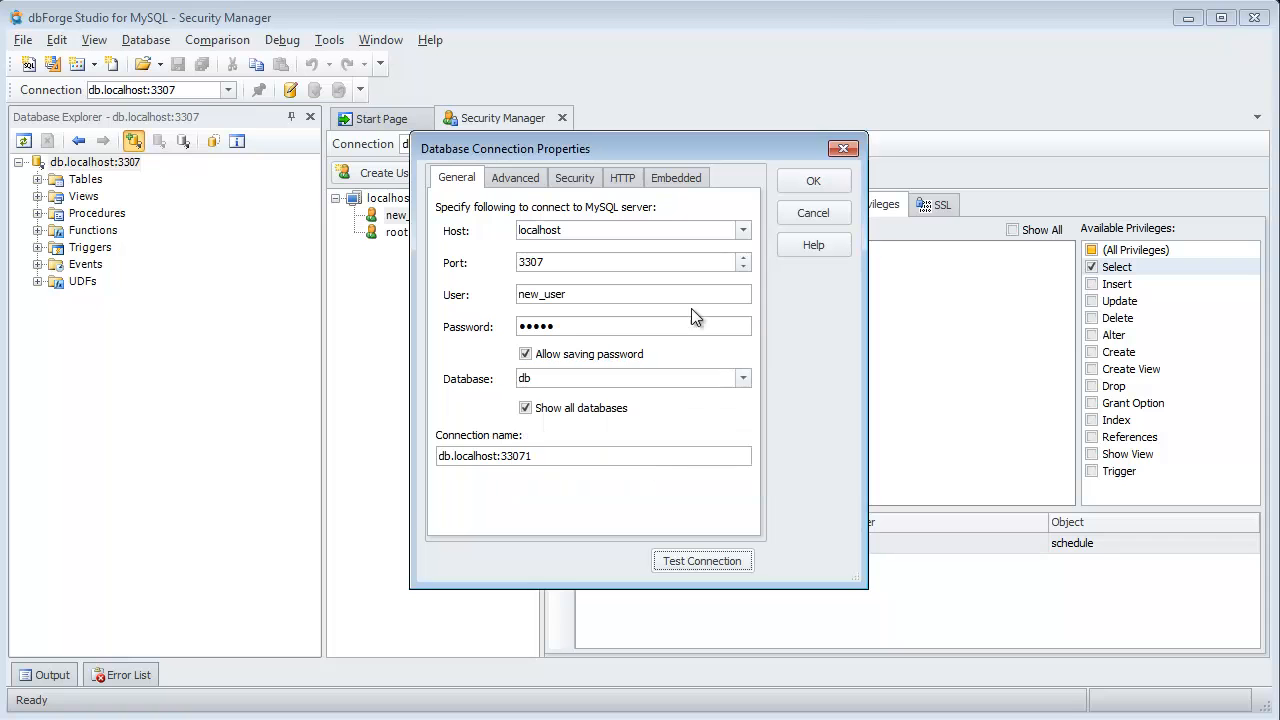
pyautogui.click(812, 180)
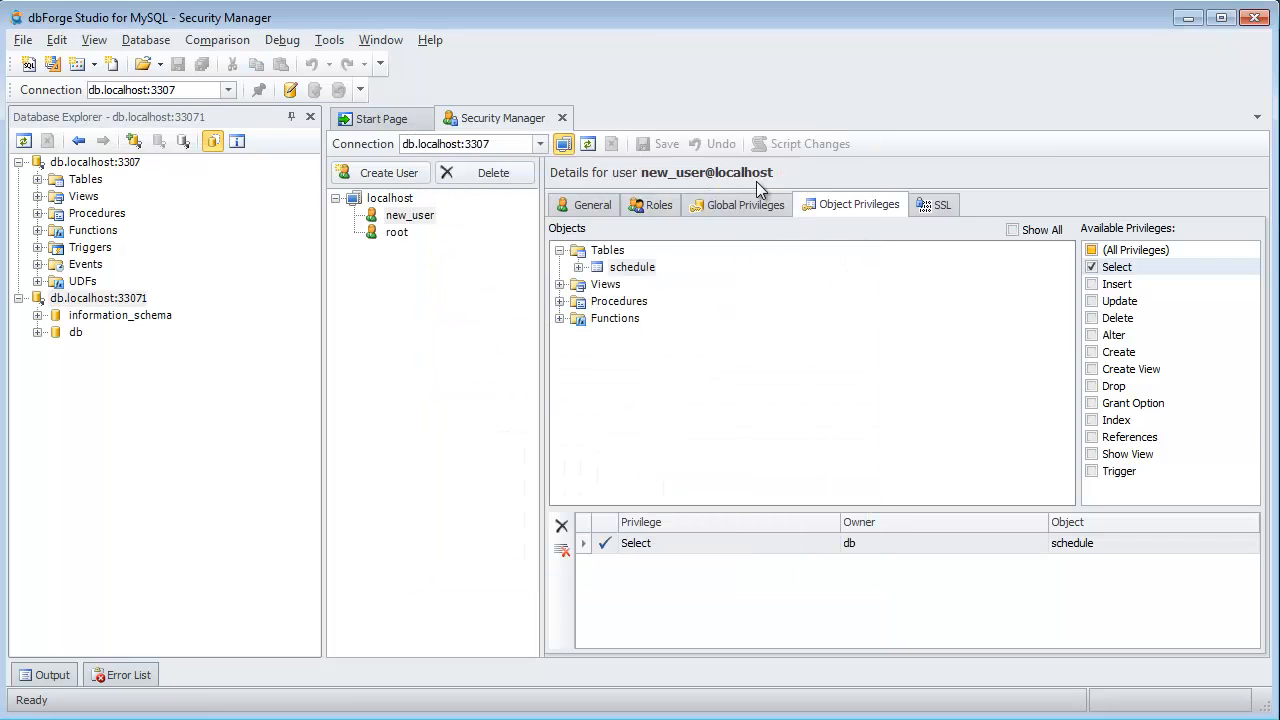
# Retrieve the schedule table's data through the new_user connection's db database.
pyautogui.click(36, 332)
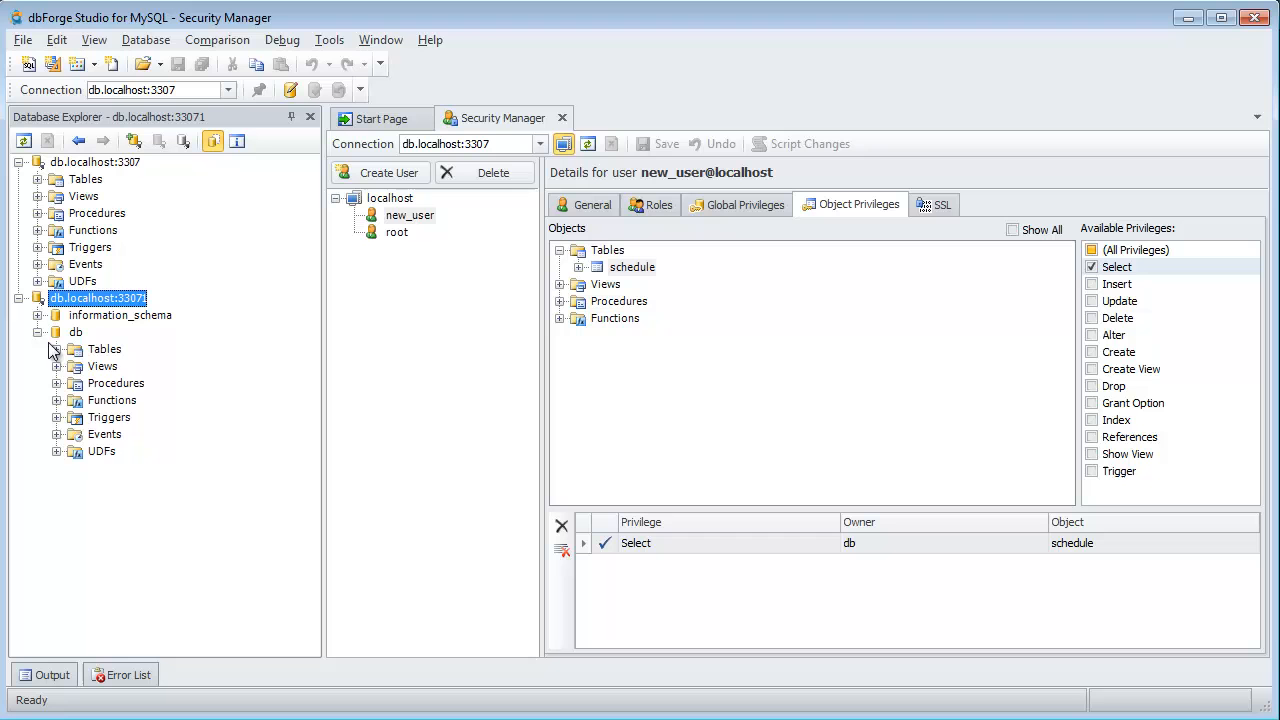
pyautogui.click(56, 348)
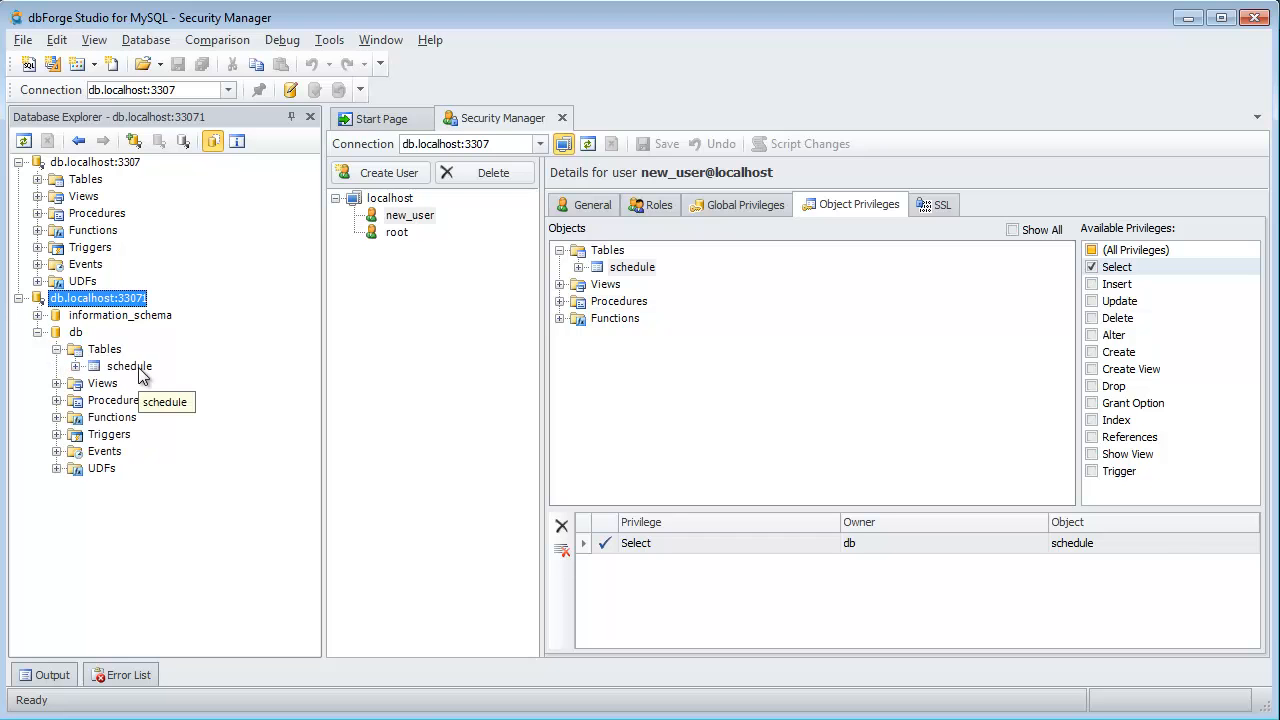
pyautogui.rightClick(128, 366)
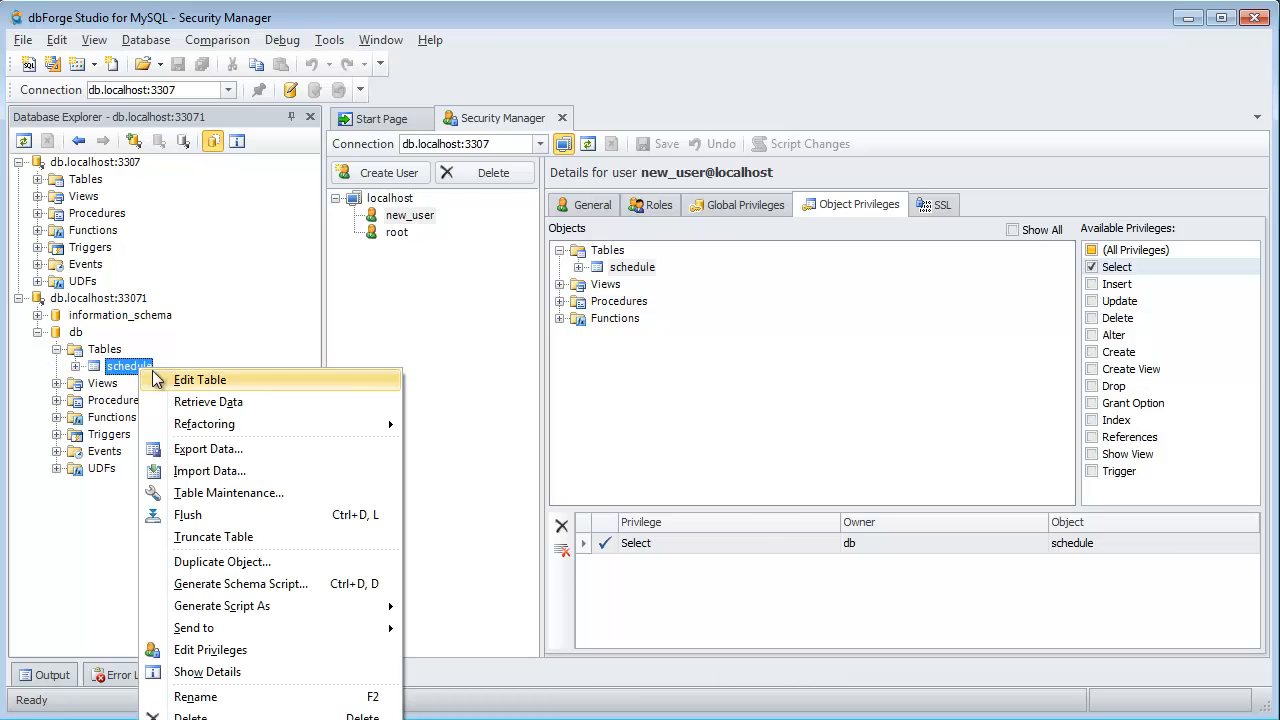
pyautogui.click(208, 400)
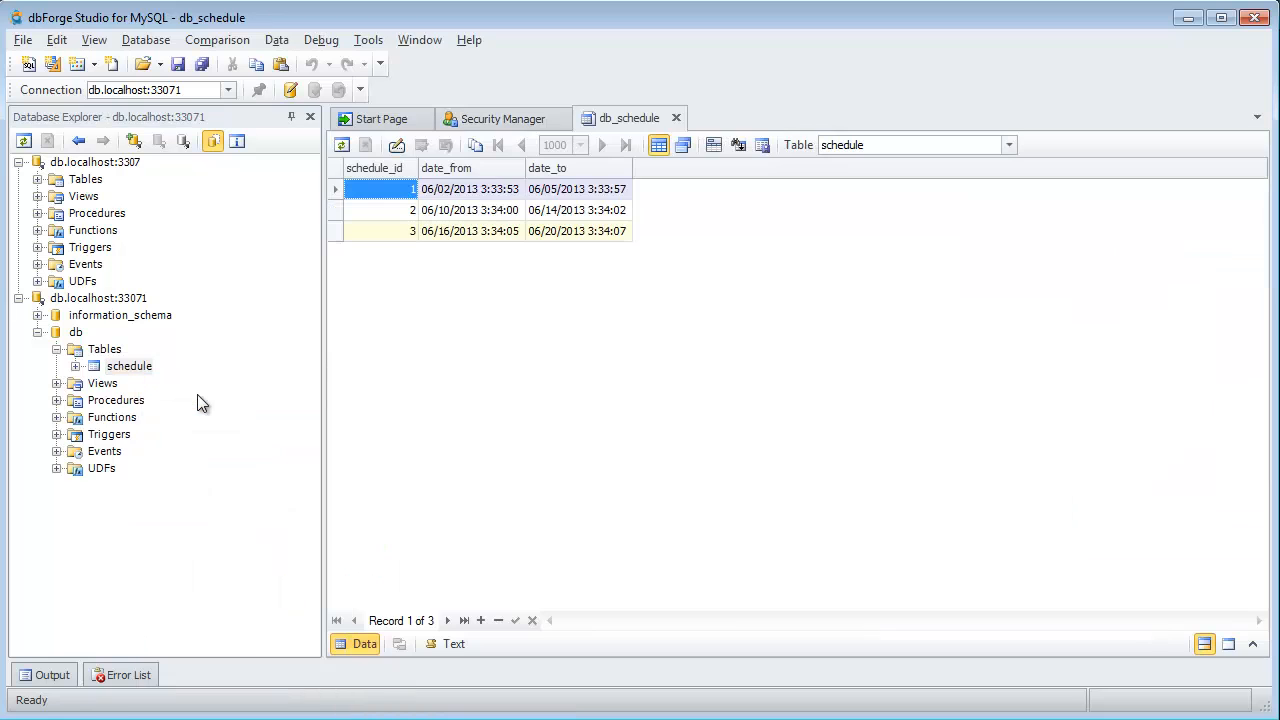
# Attempt to delete the third schedule row and acknowledge the delete-denied error.
pyautogui.click(400, 232)
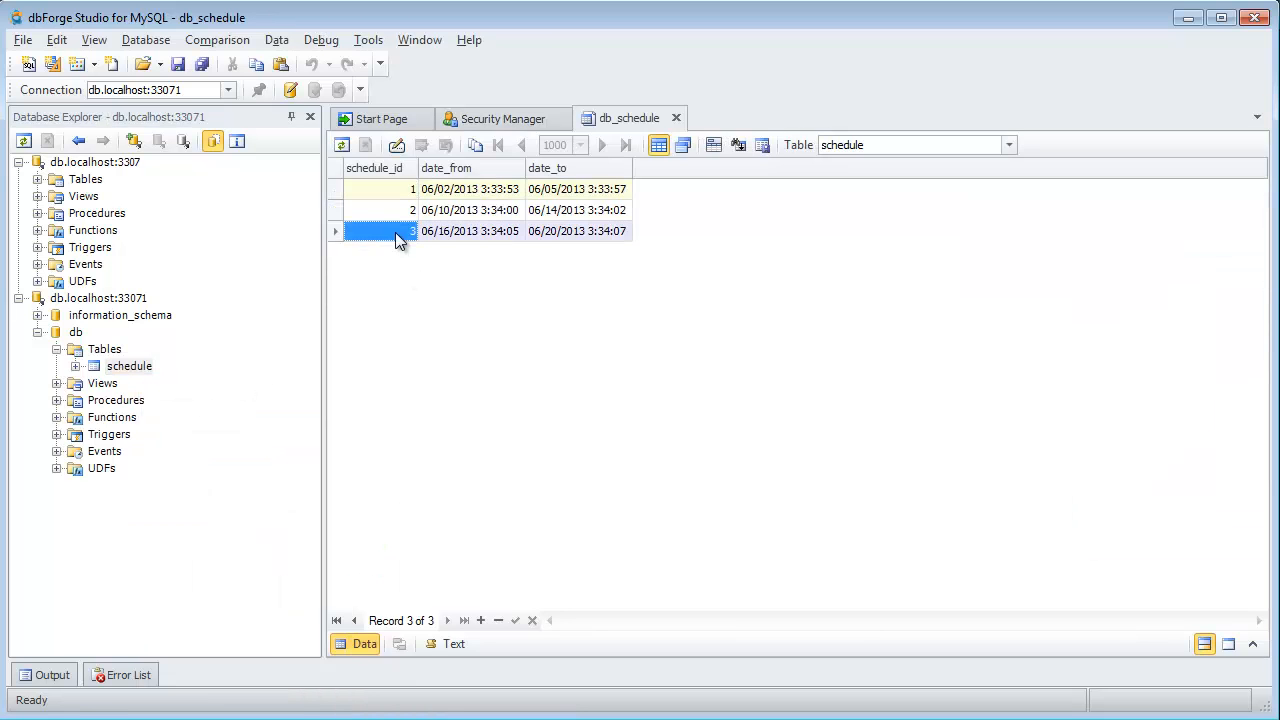
pyautogui.rightClick(400, 232)
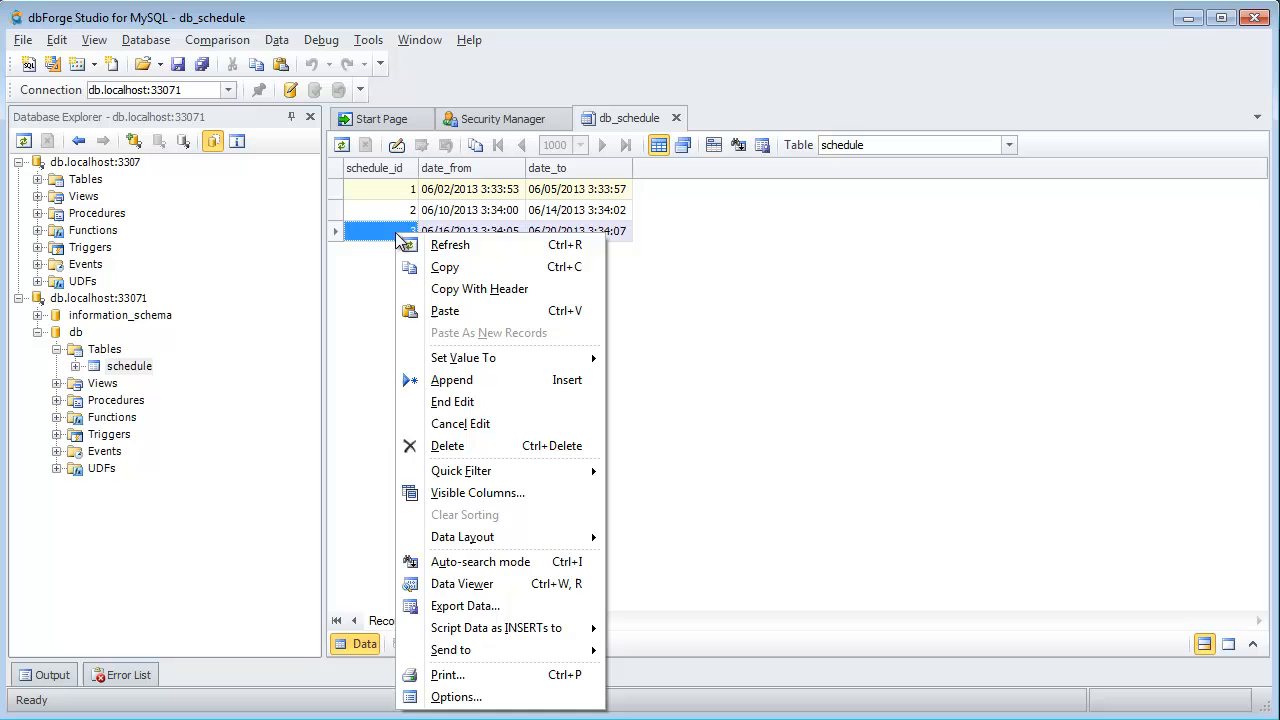
pyautogui.click(448, 444)
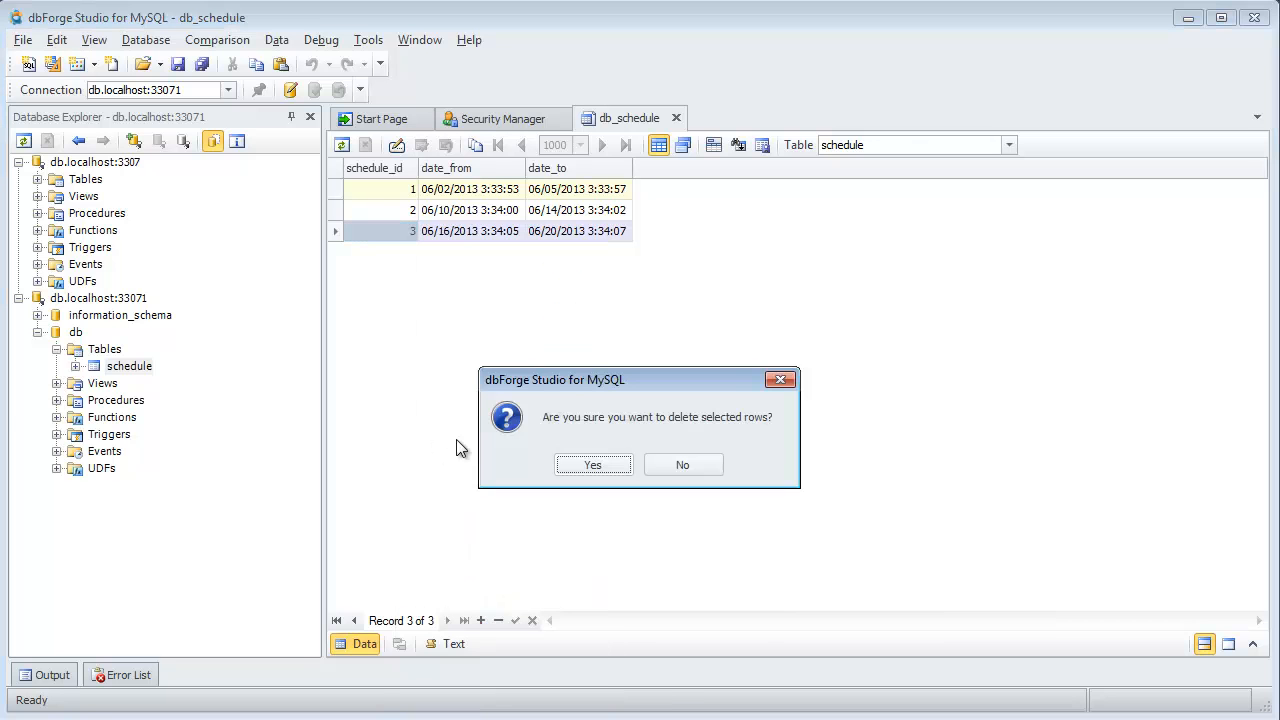
pyautogui.click(592, 464)
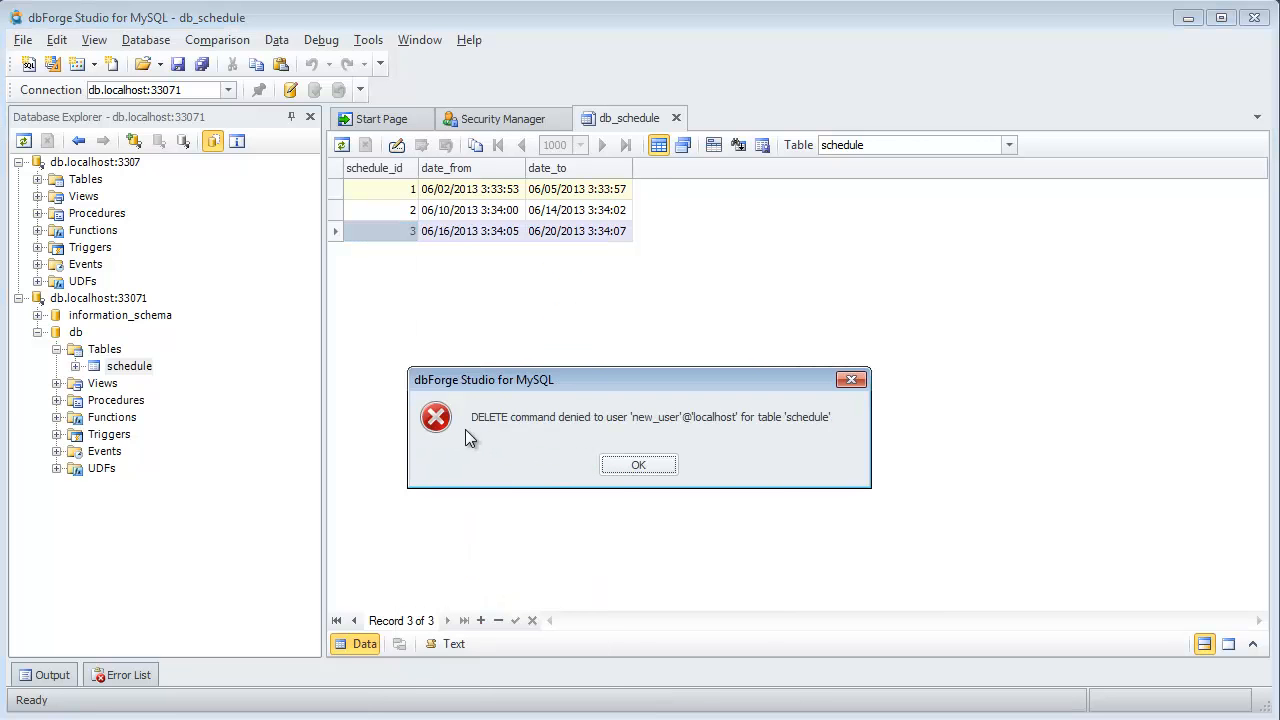
pyautogui.moveTo(826, 446)
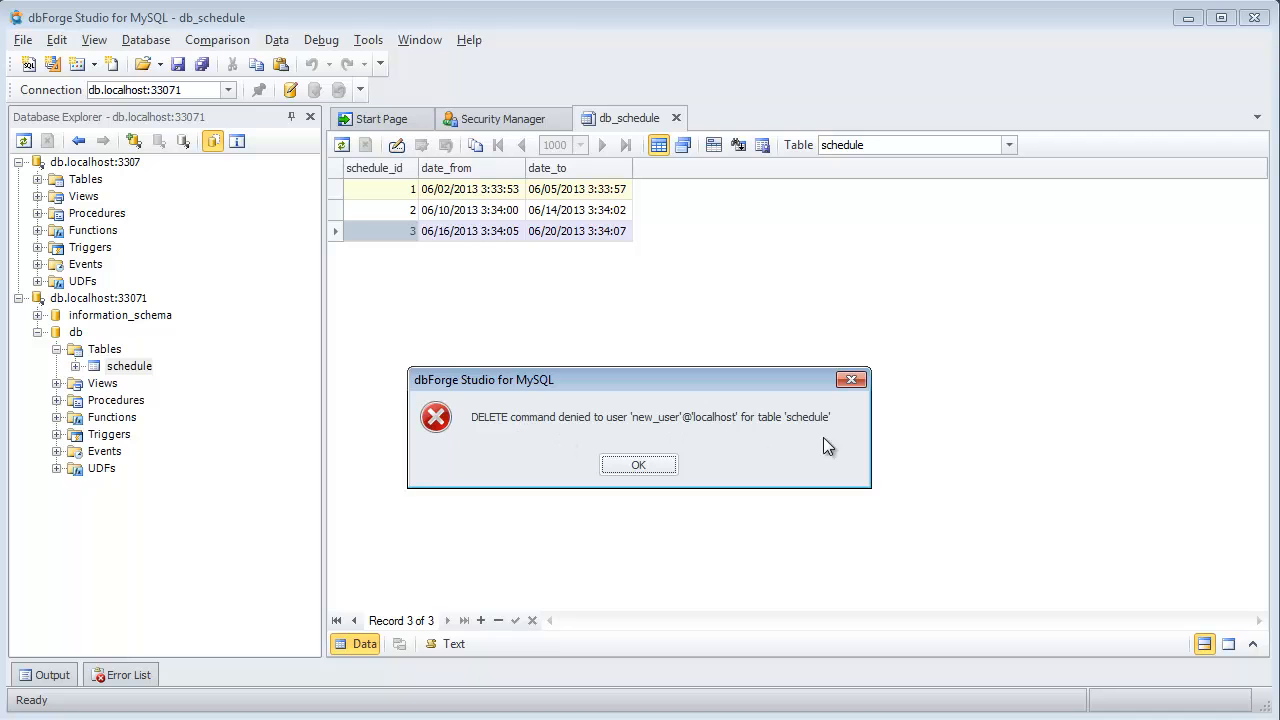
pyautogui.click(638, 464)
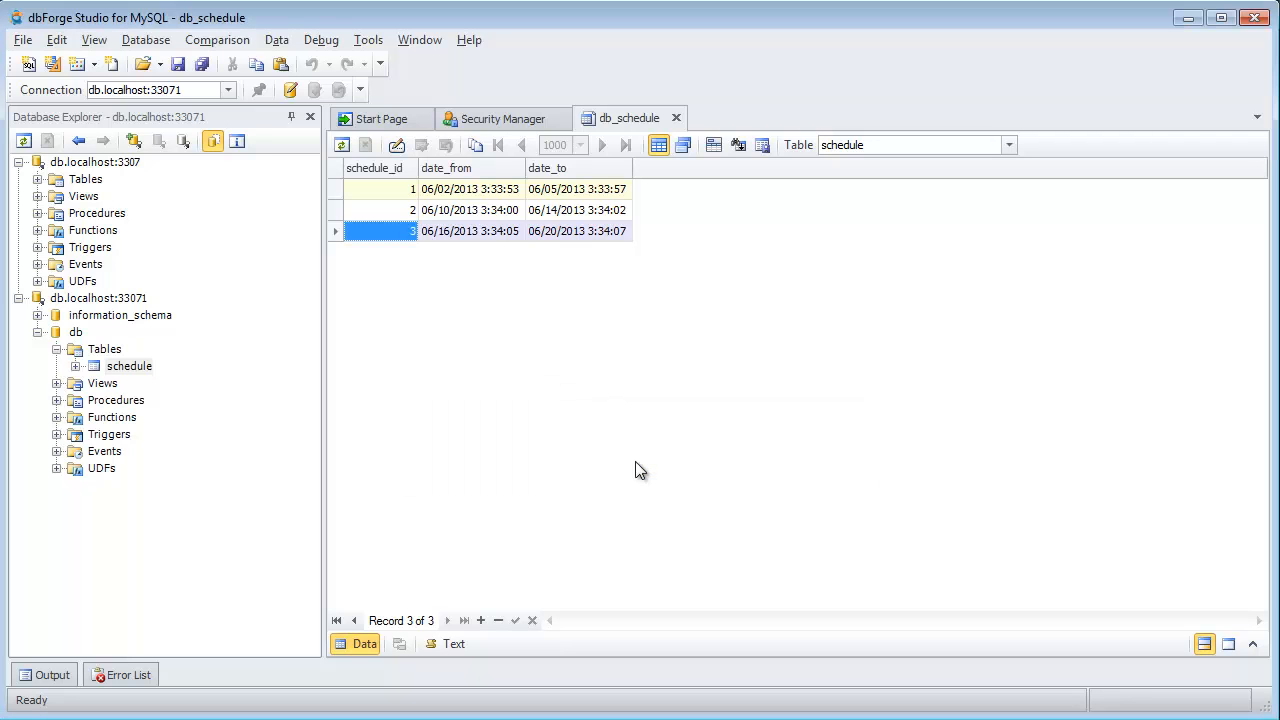
# In Security Manager add the Delete privilege on schedule for new_user and return to the table data.
pyautogui.click(500, 118)
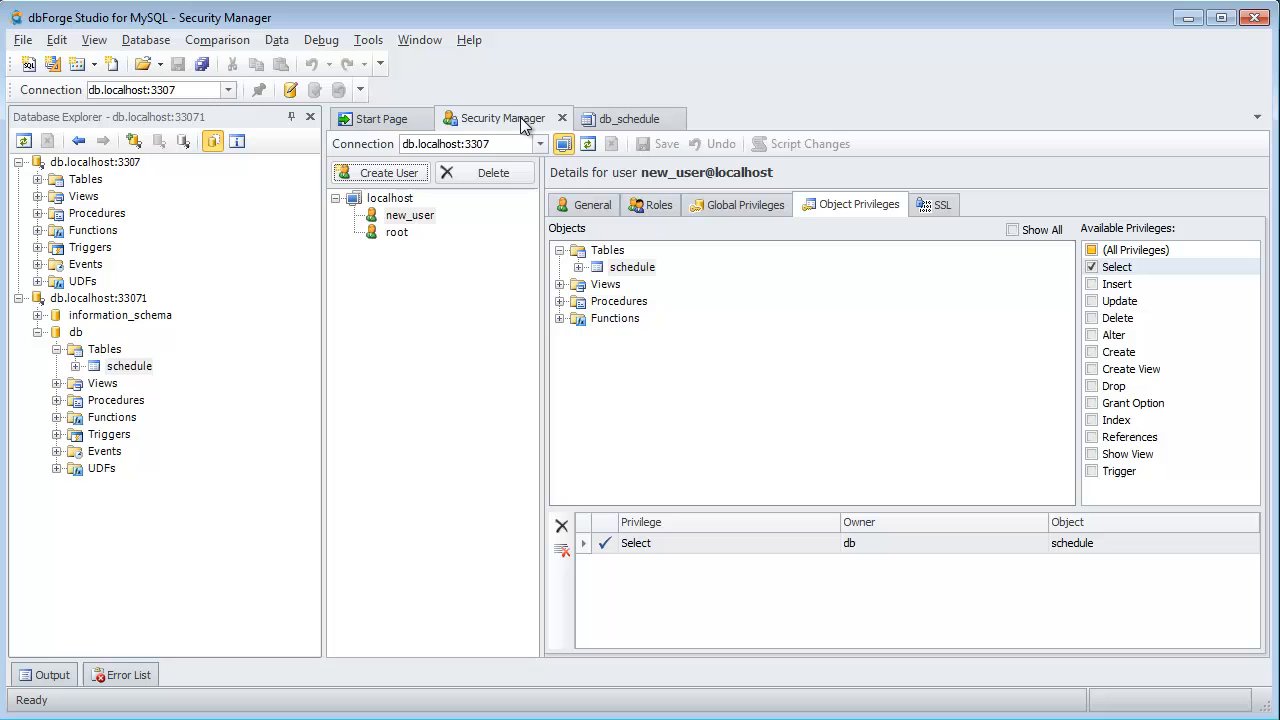
pyautogui.moveTo(1096, 330)
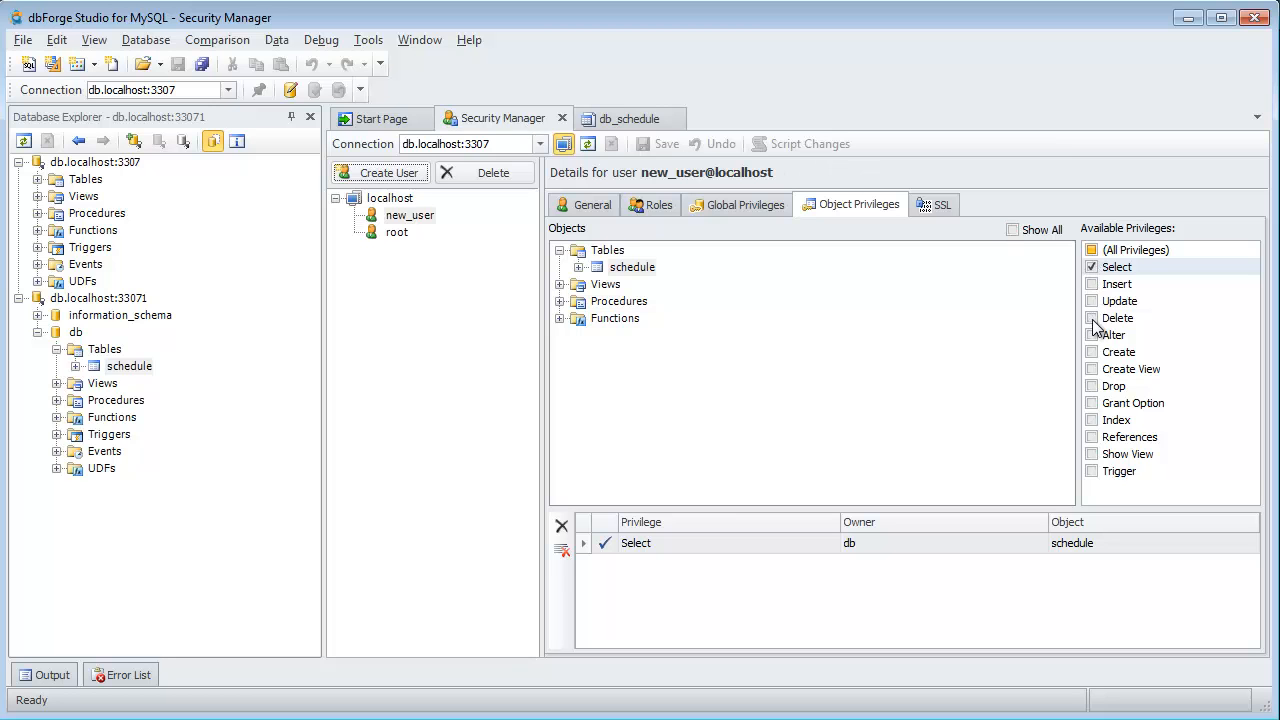
pyautogui.click(1092, 318)
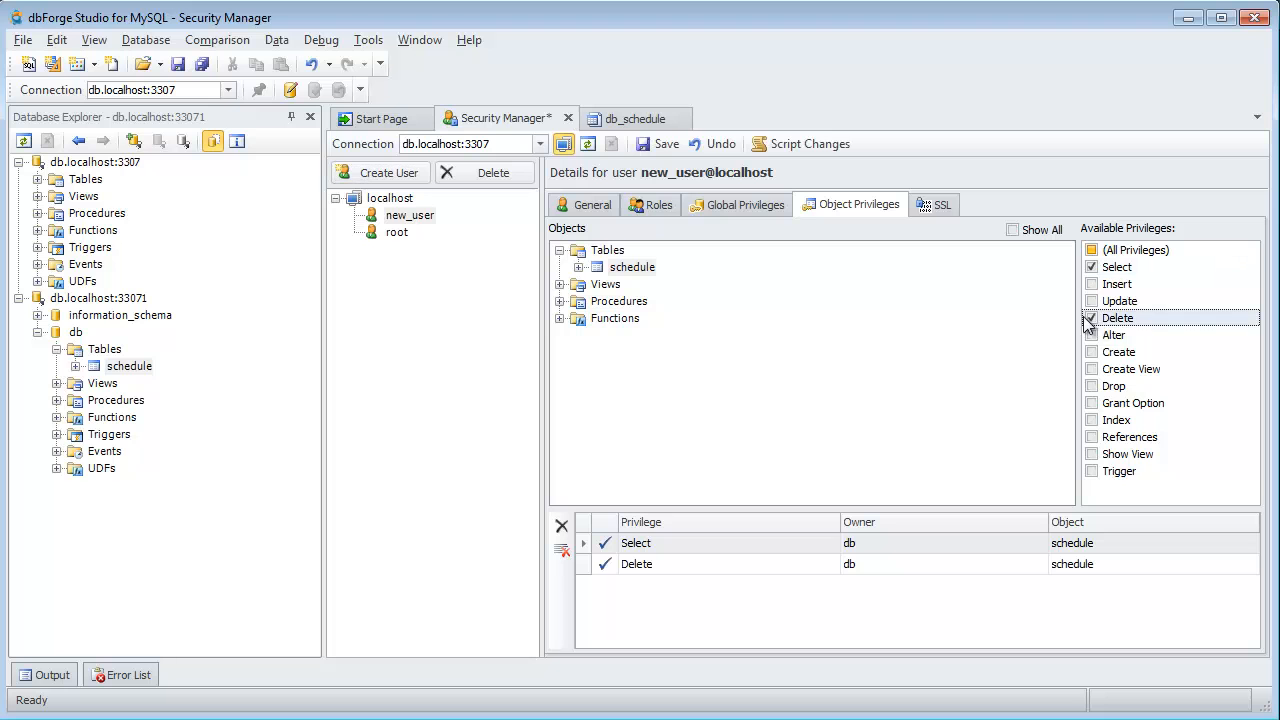
pyautogui.moveTo(656, 144)
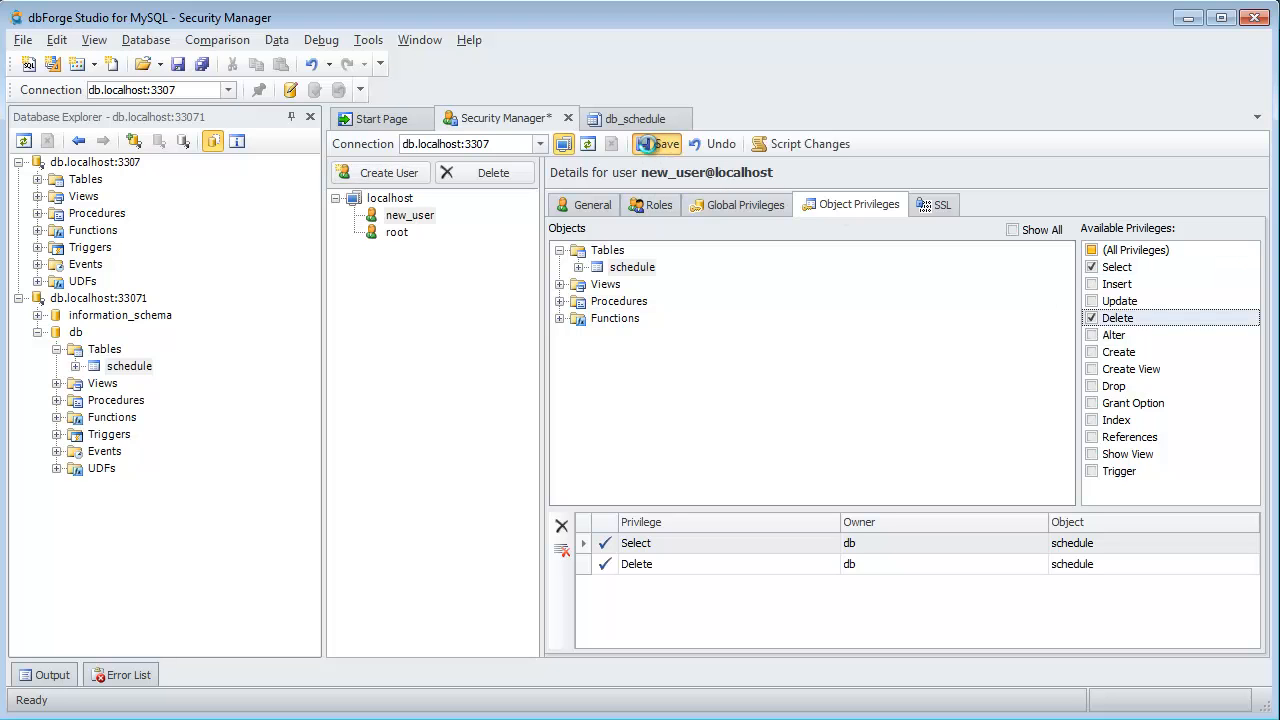
pyautogui.click(628, 118)
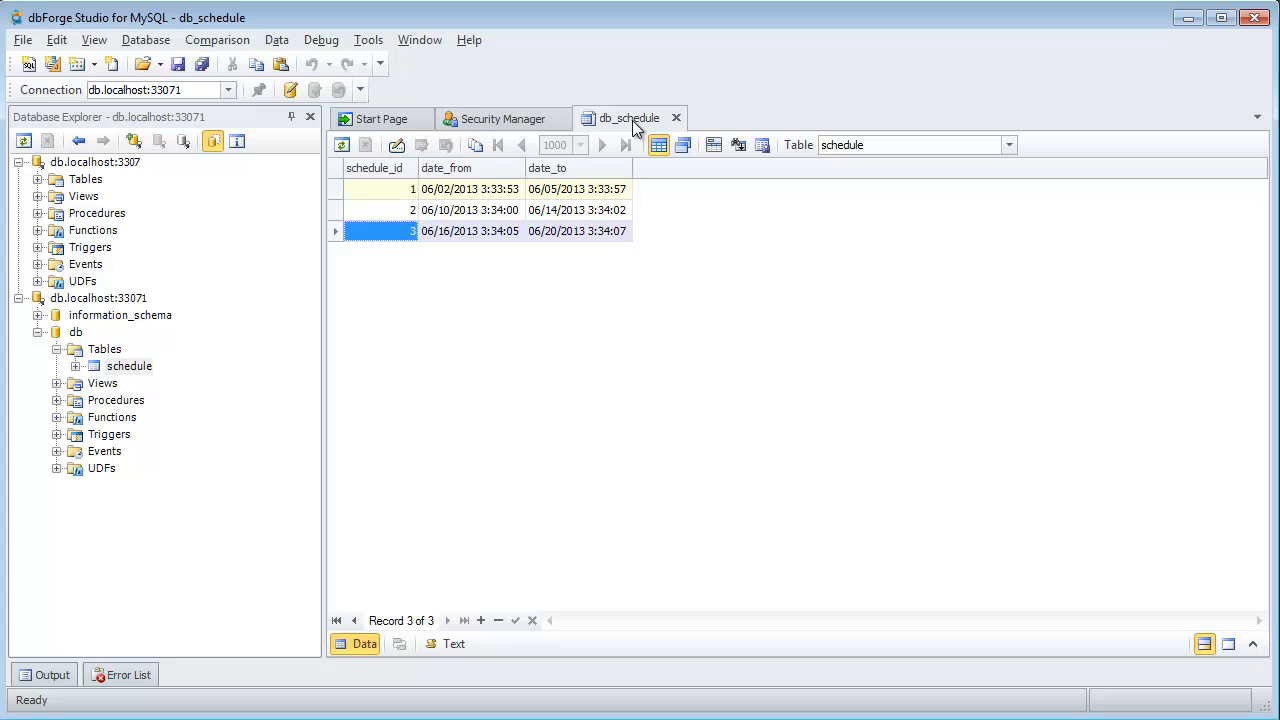
# Delete the third schedule row as new_user, leaving two rows in the table.
pyautogui.rightClick(380, 232)
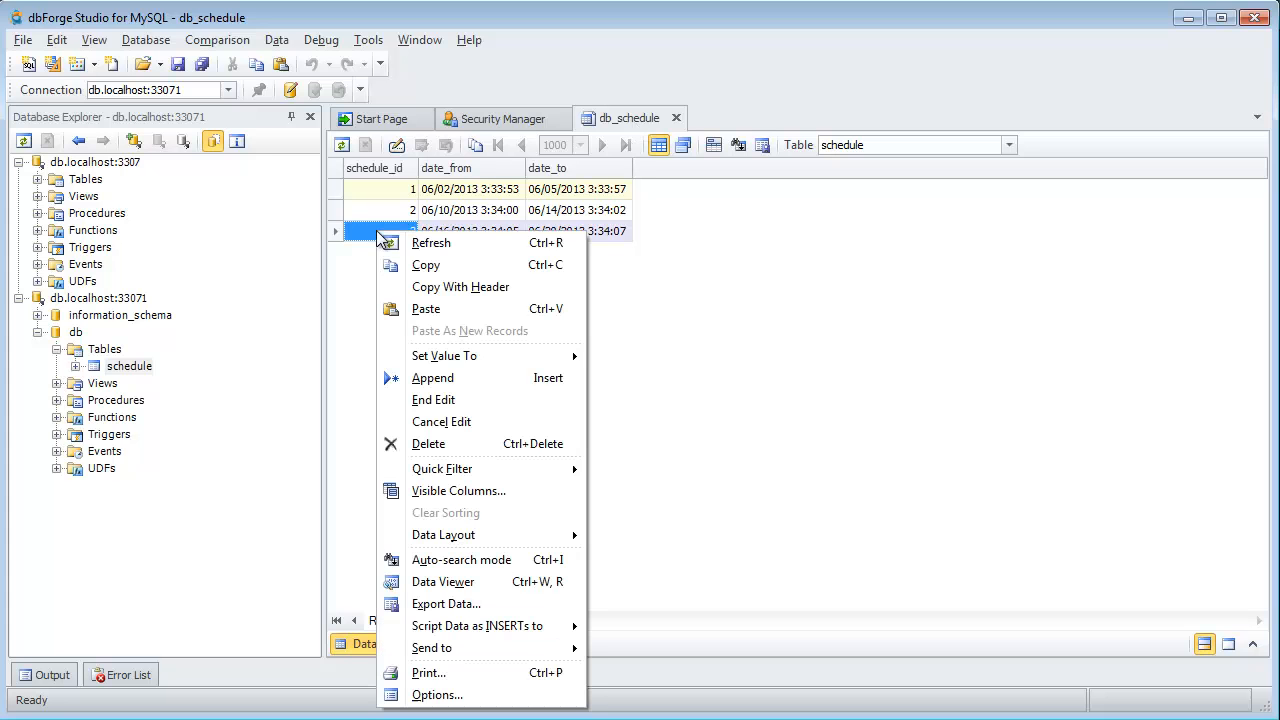
pyautogui.click(428, 444)
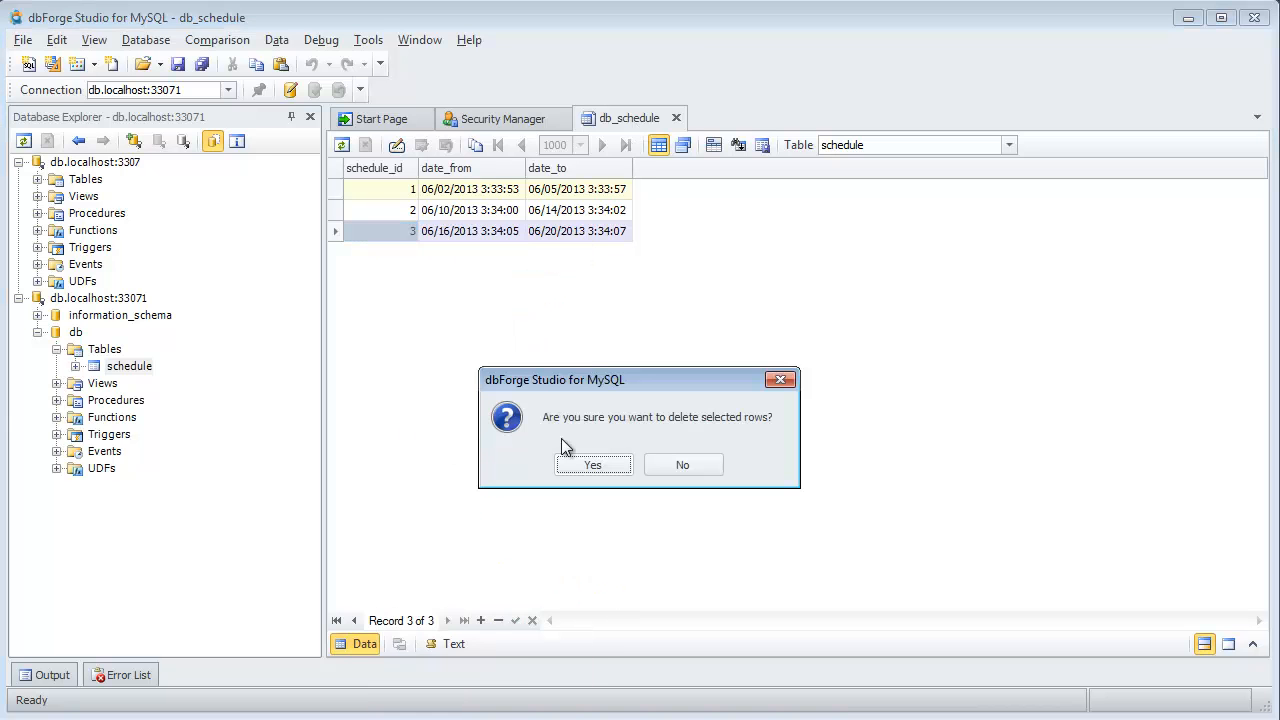
pyautogui.click(592, 464)
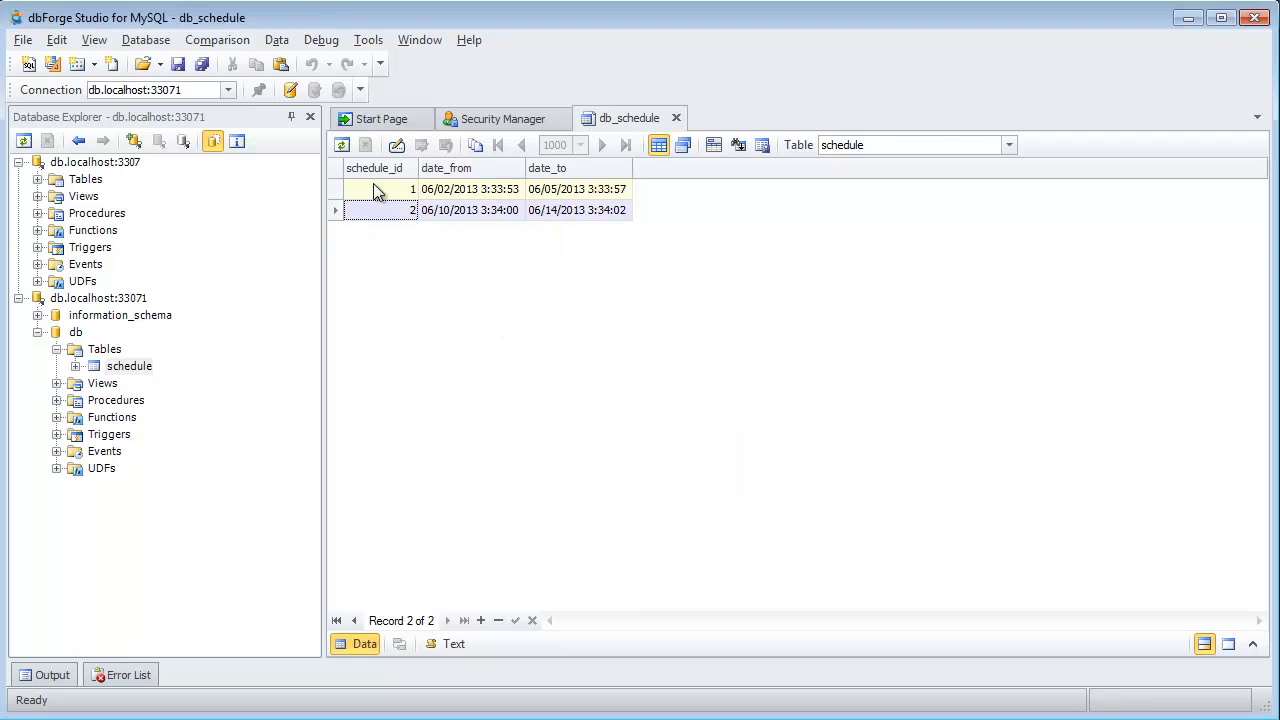
pyautogui.click(380, 210)
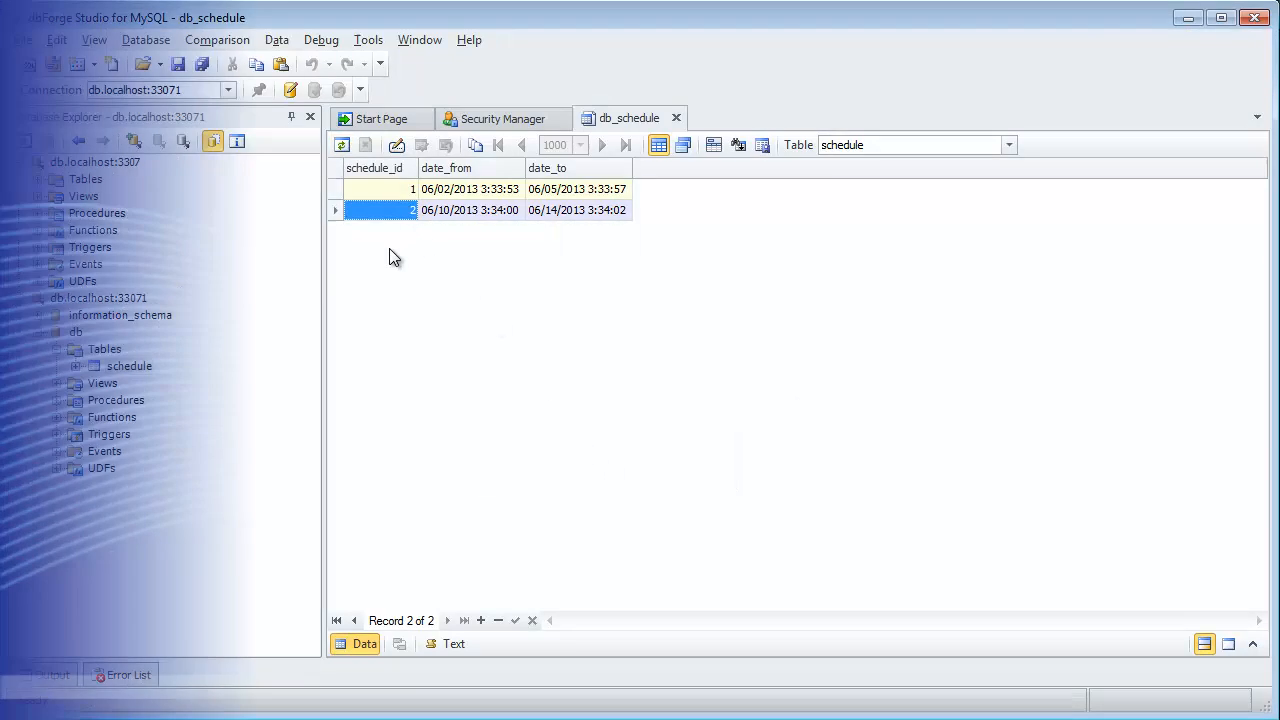